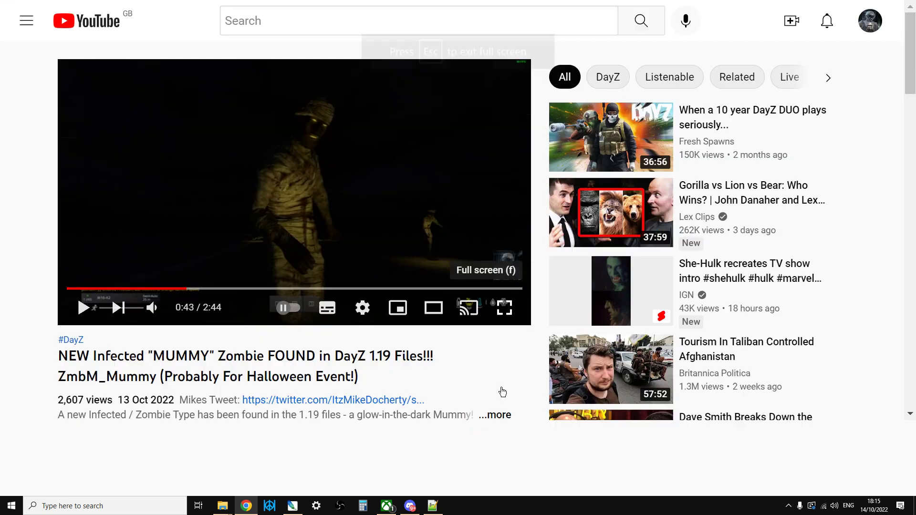
# Leave full screen so the mummy zombie video shows in the normal browser page.
pyautogui.click(503, 308)
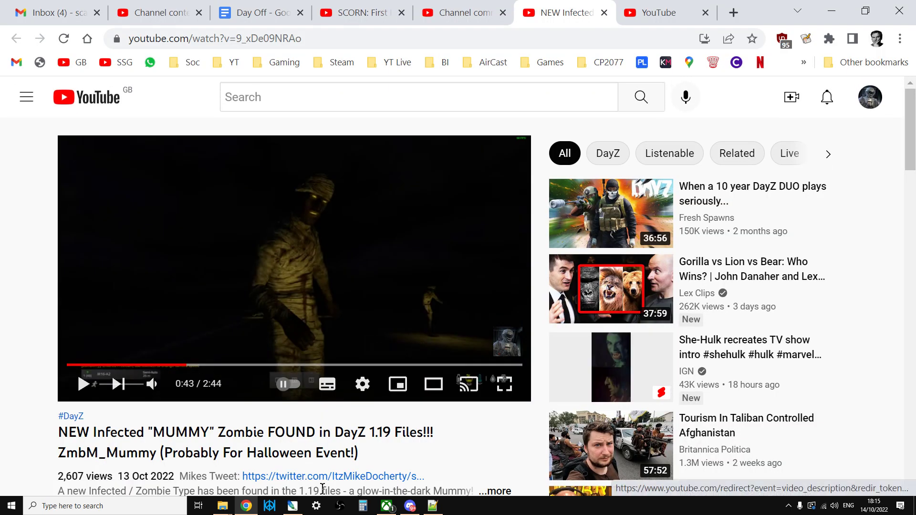
# Change the StaticBonfire event's active value from 0 to 1 in events.xml.
pyautogui.click(431, 506)
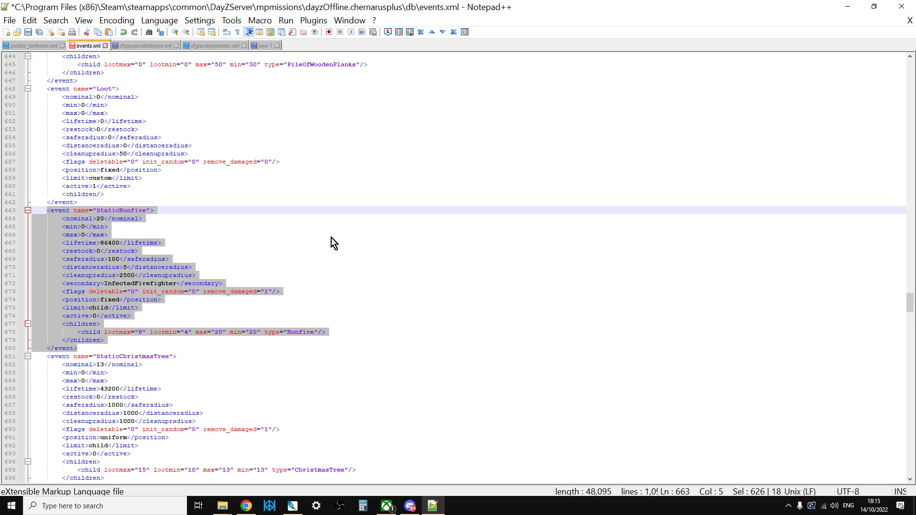
pyautogui.moveTo(230, 300)
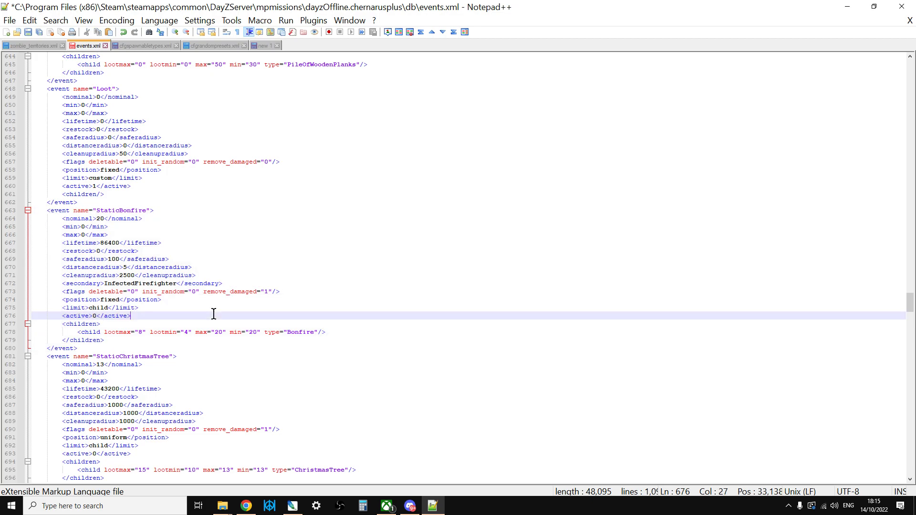
pyautogui.moveTo(178, 291)
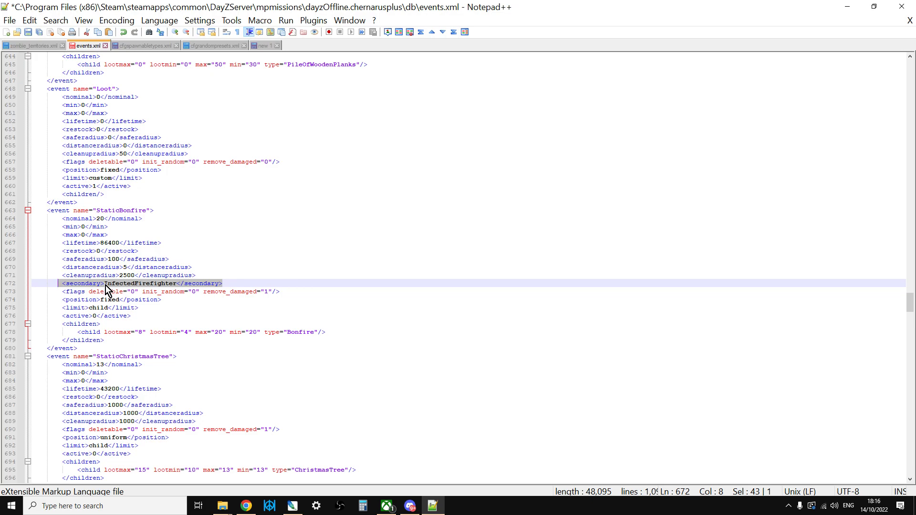
pyautogui.moveTo(129, 292)
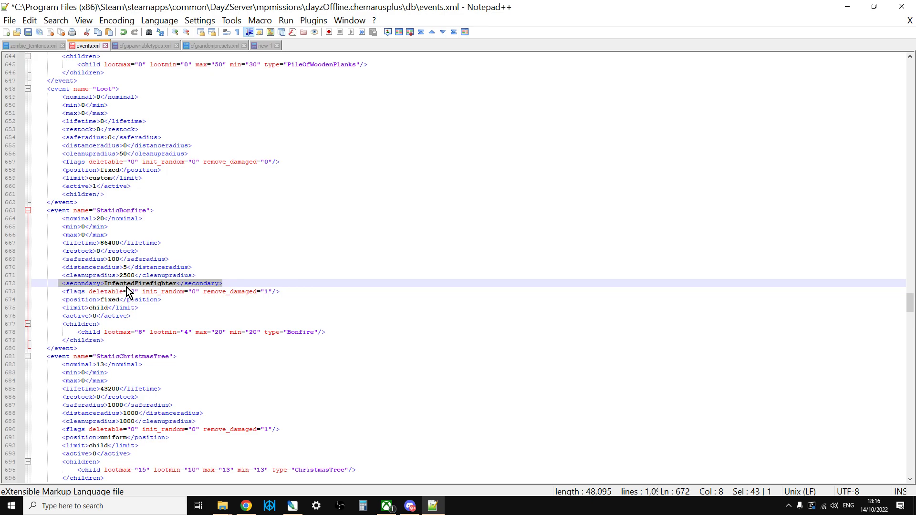
pyautogui.moveTo(151, 291)
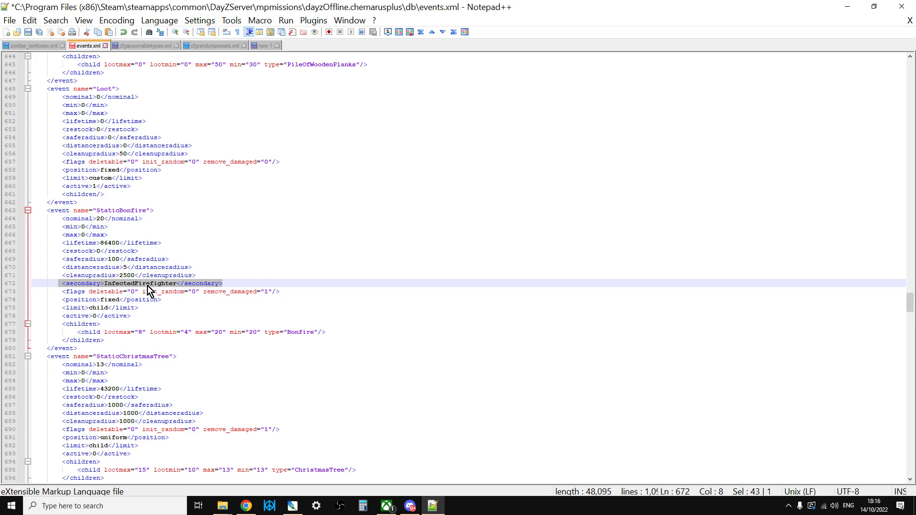
pyautogui.click(146, 284)
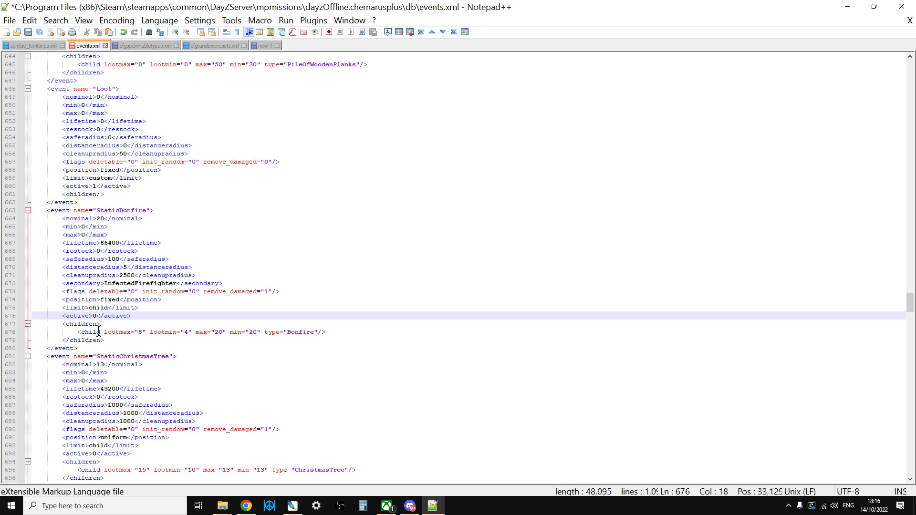
pyautogui.write('1')
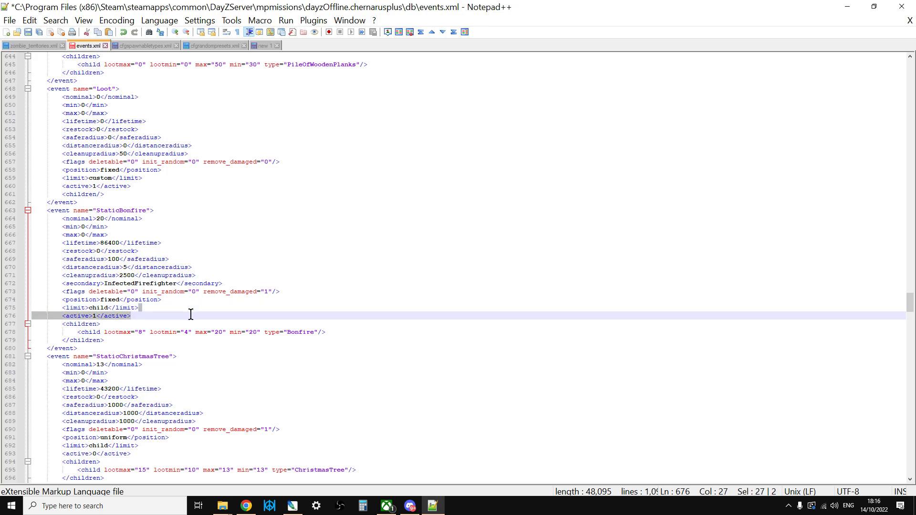
# Search events.xml for "Infected" and land on the InfectedFirefighter event definition.
pyautogui.press('Ctrl+f')
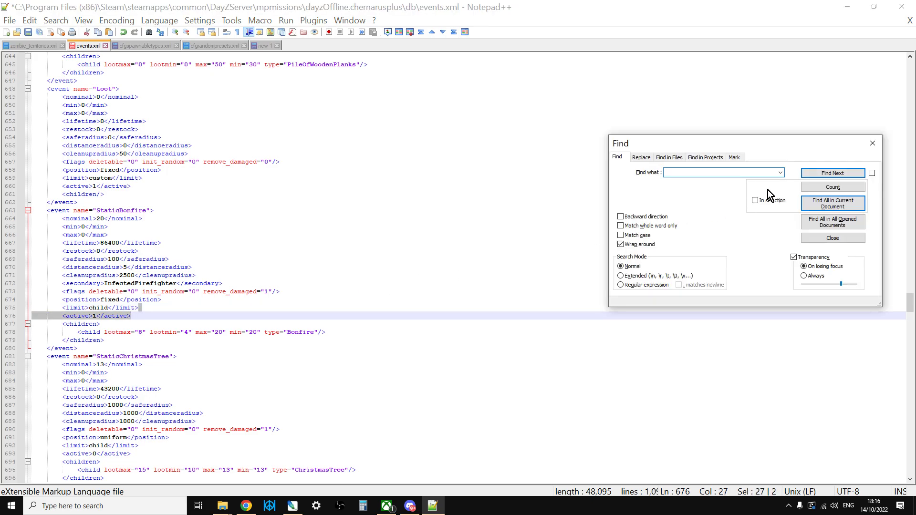
pyautogui.write('InfectedFire')
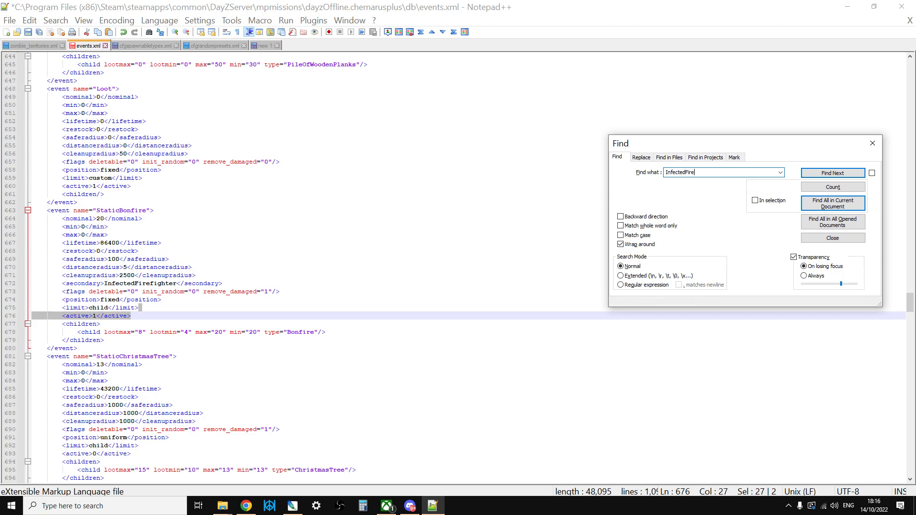
pyautogui.click(832, 173)
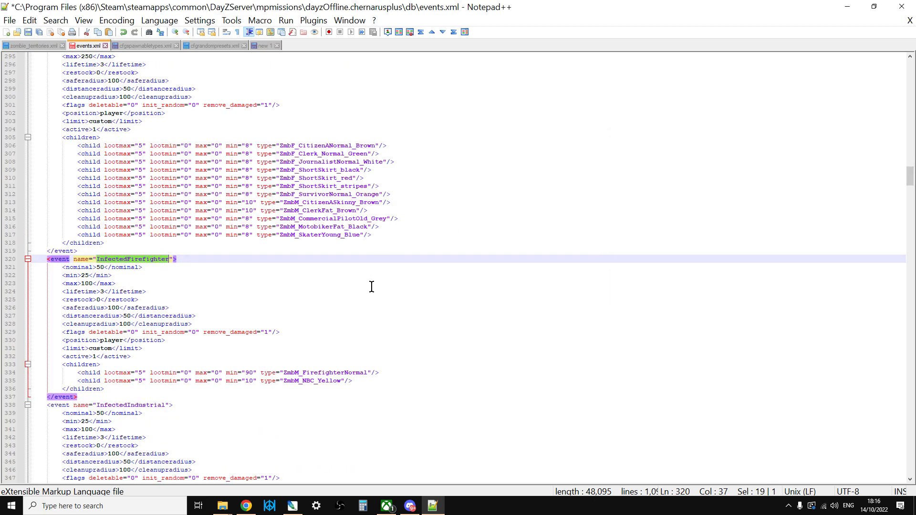
# Copy the ZmbM_Mummy name from the scratch note tab.
pyautogui.scroll(-3)
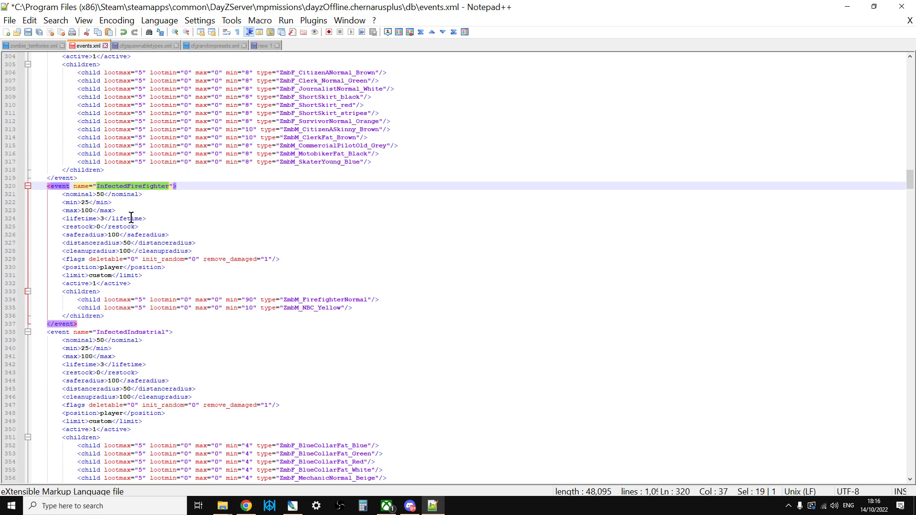
pyautogui.moveTo(313, 295)
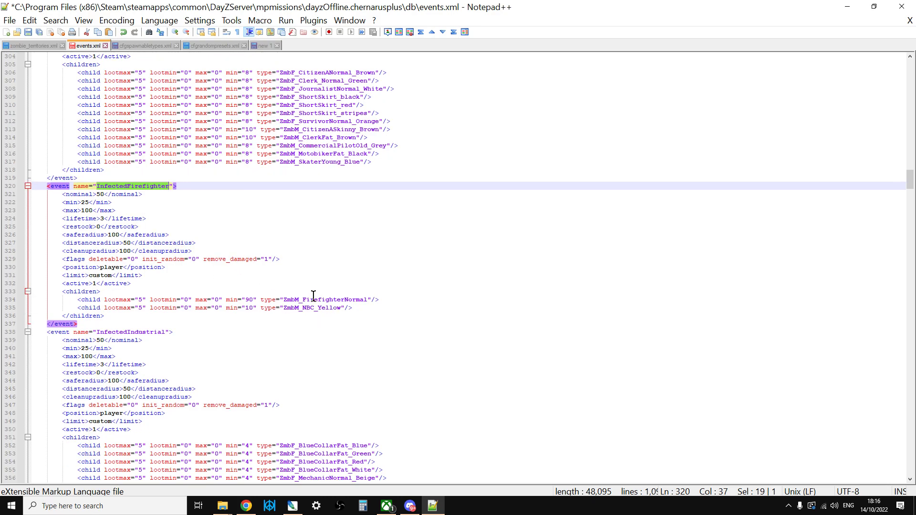
pyautogui.moveTo(308, 310)
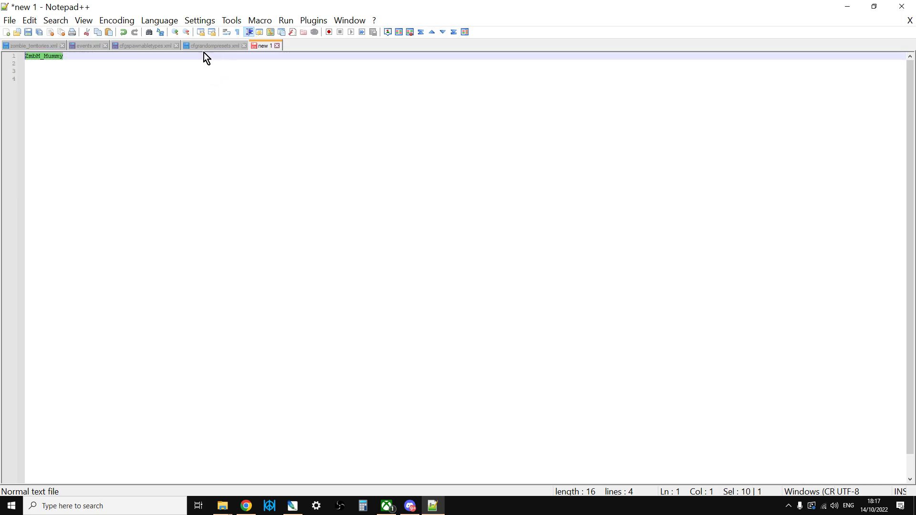
pyautogui.click(87, 46)
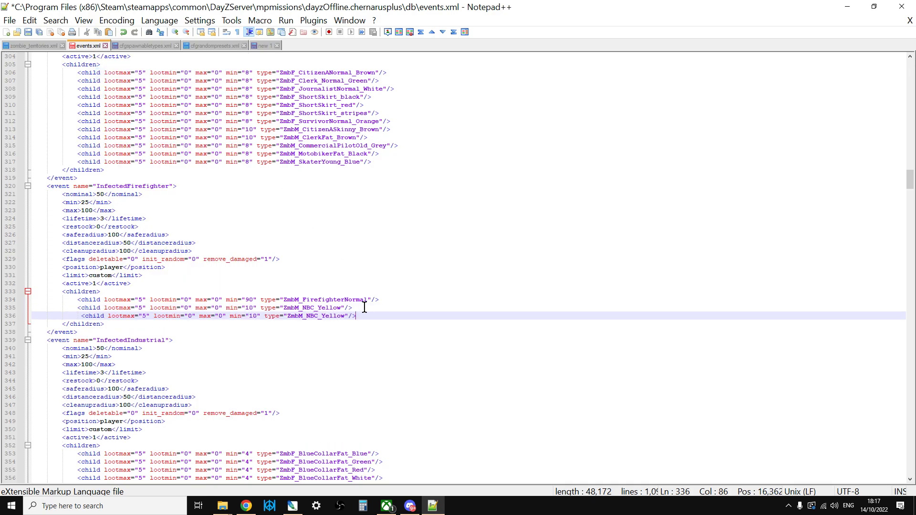
pyautogui.click(263, 46)
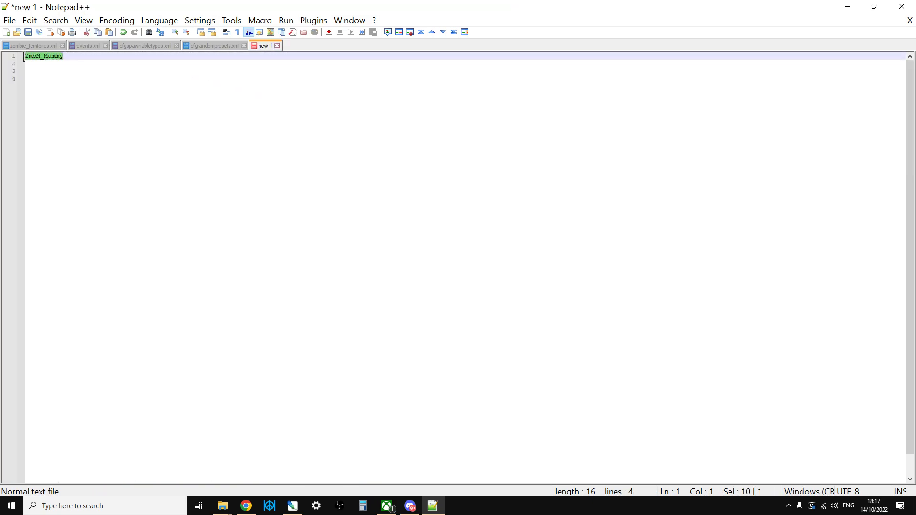
pyautogui.rightClick(44, 55)
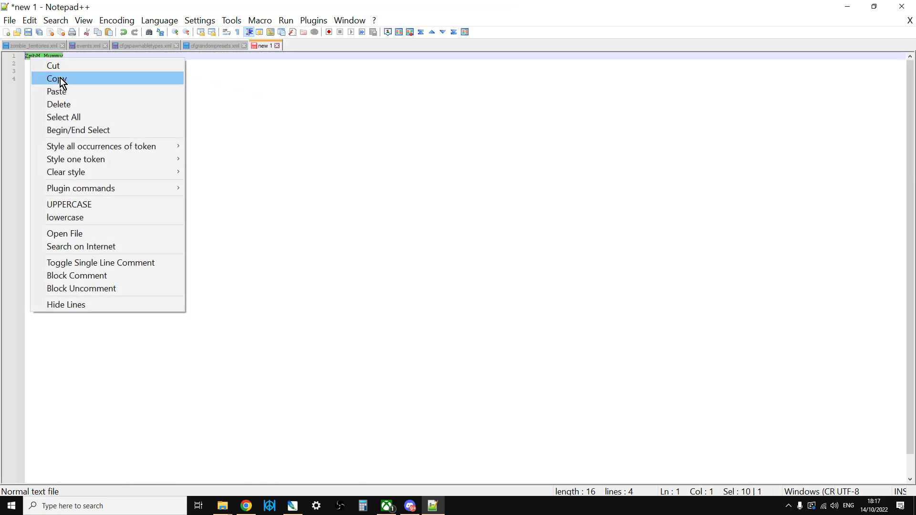
pyautogui.click(56, 79)
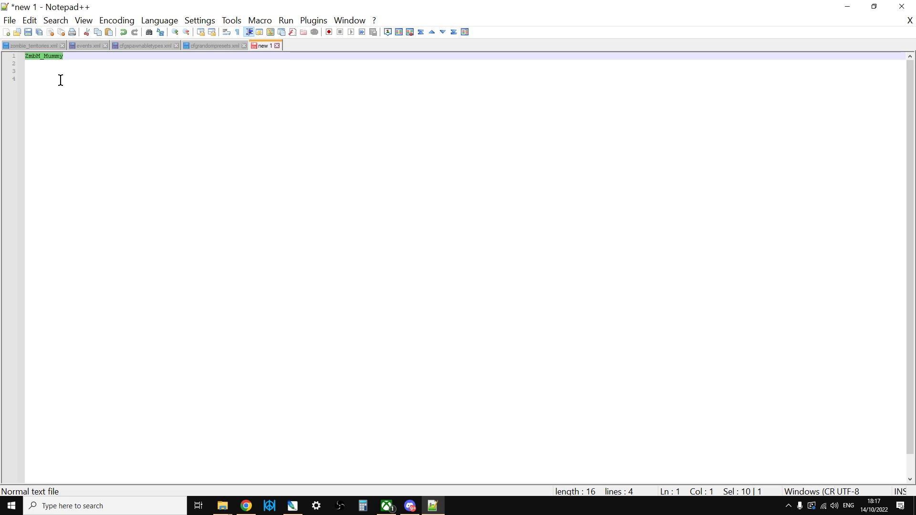
# Set the duplicated InfectedFirefighter child's type to ZmbM_Mummy in events.xml.
pyautogui.click(85, 46)
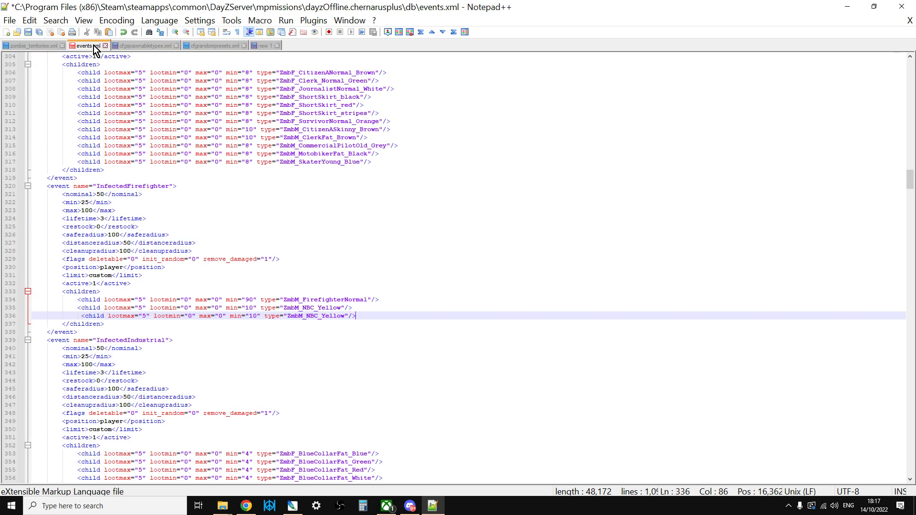
pyautogui.moveTo(342, 315)
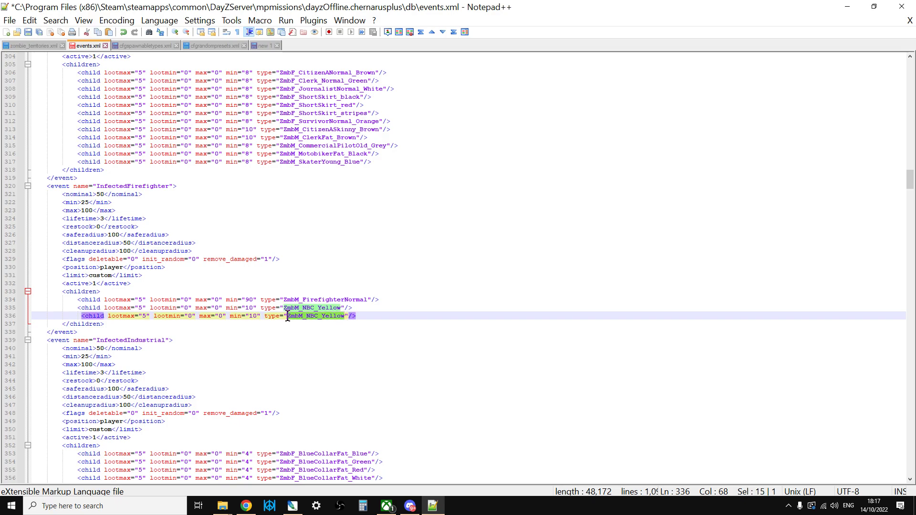
pyautogui.moveTo(340, 330)
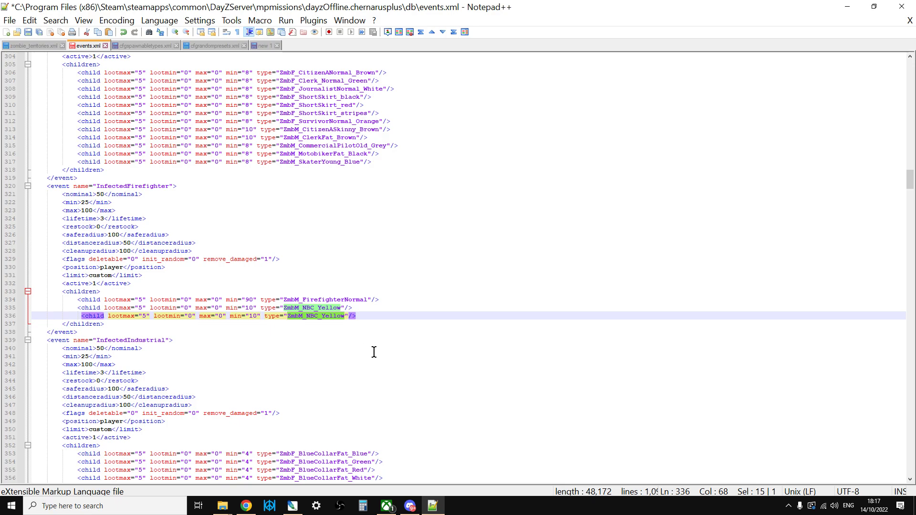
pyautogui.write('ZmbM_Mummy')
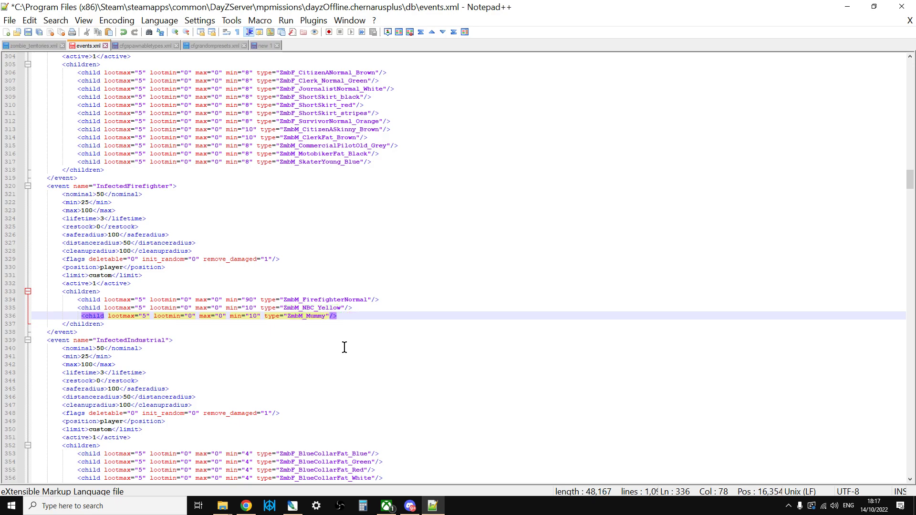
pyautogui.click(338, 315)
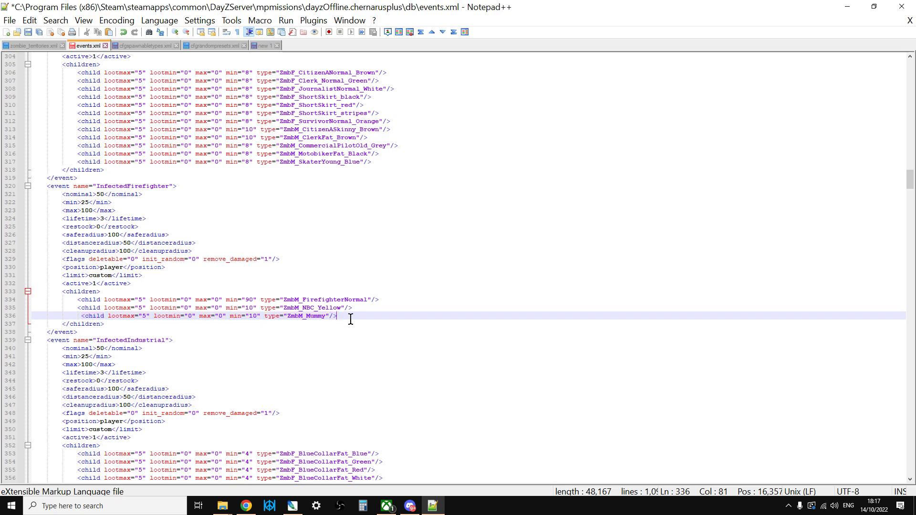
pyautogui.moveTo(328, 315)
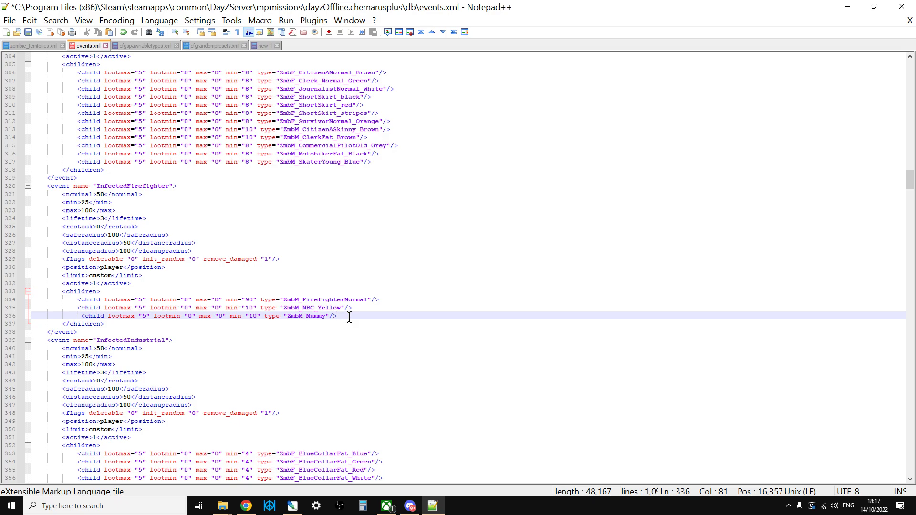
pyautogui.moveTo(520, 312)
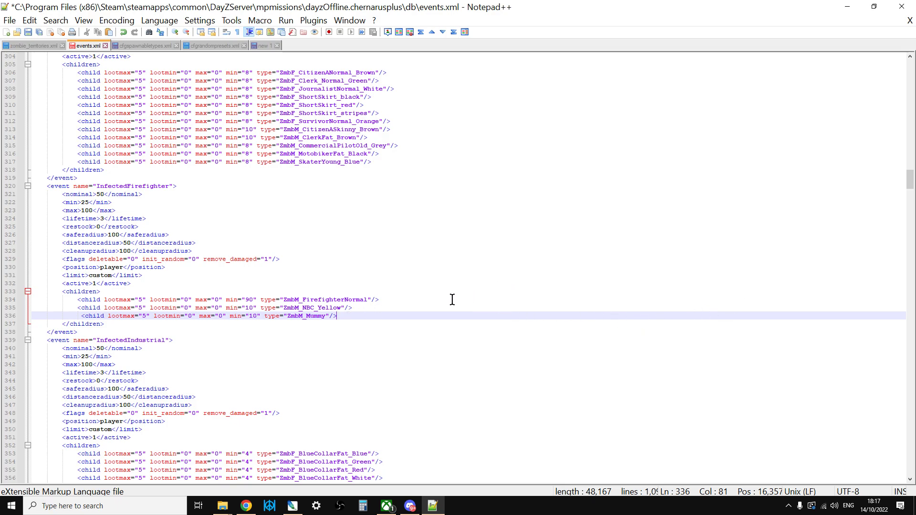
# Duplicate the last child line of the InfectedCity event in events.xml.
pyautogui.scroll(3)
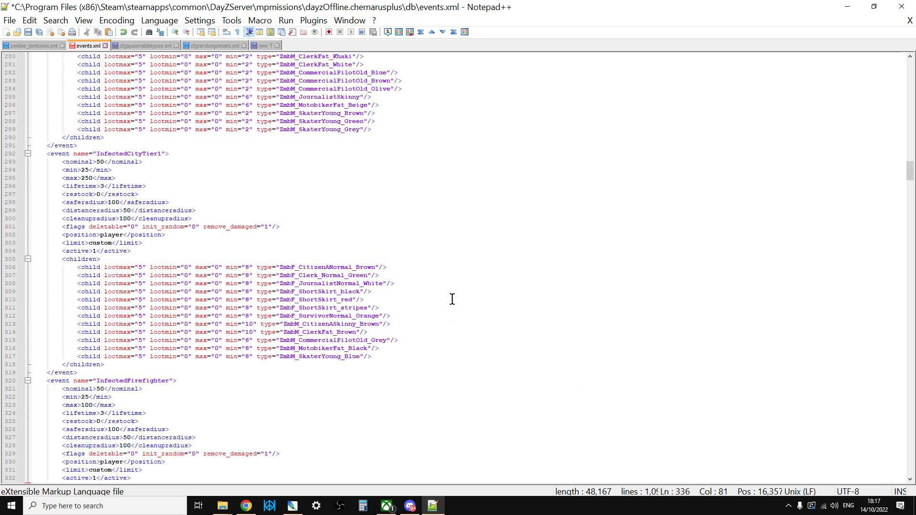
pyautogui.scroll(3)
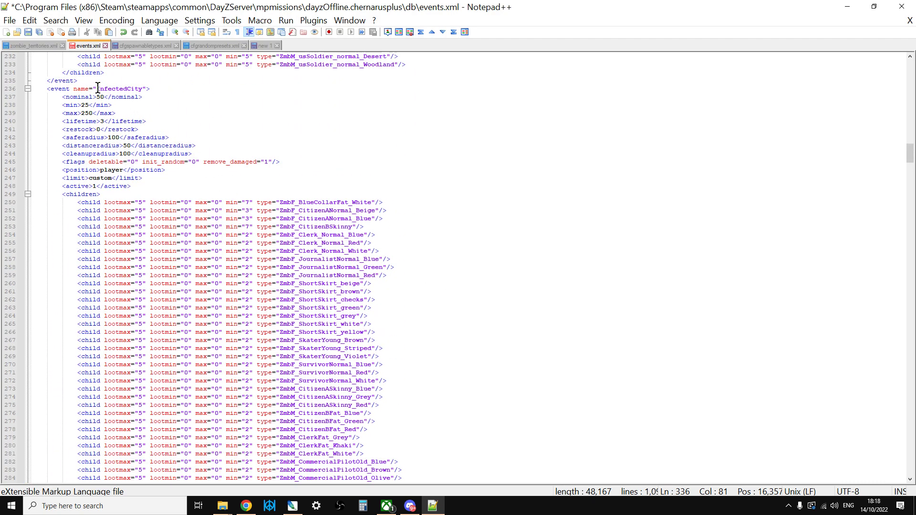
pyautogui.scroll(3)
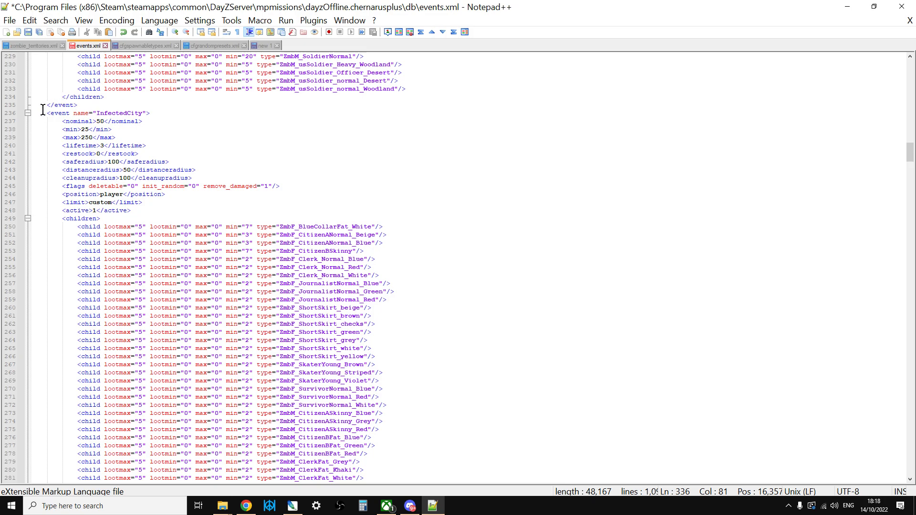
pyautogui.moveTo(156, 115)
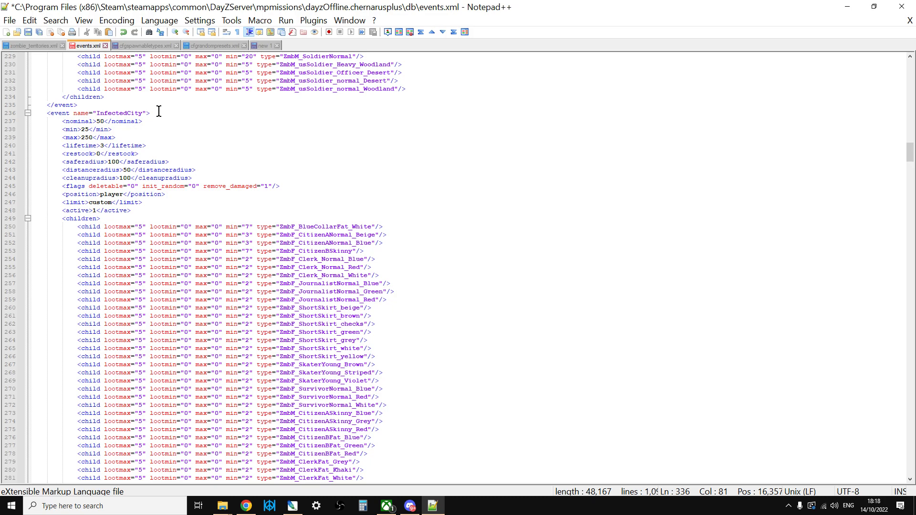
pyautogui.moveTo(237, 227)
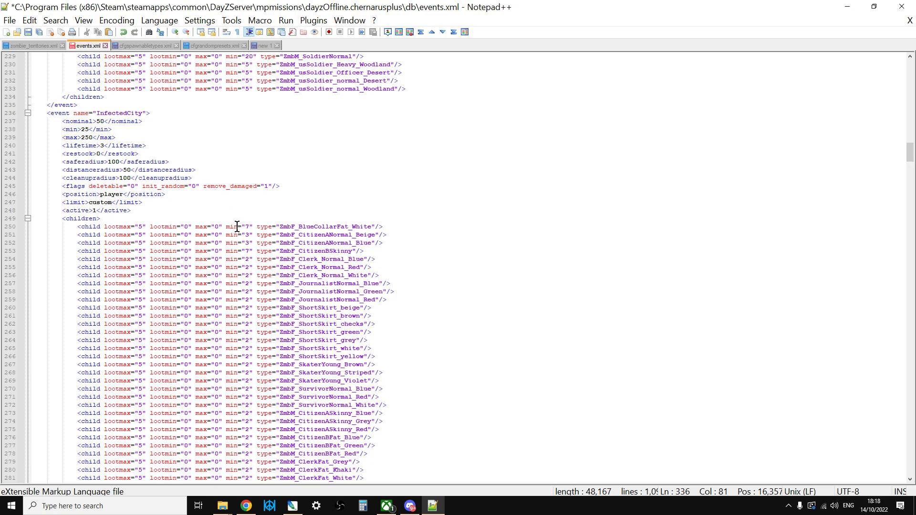
pyautogui.scroll(-3)
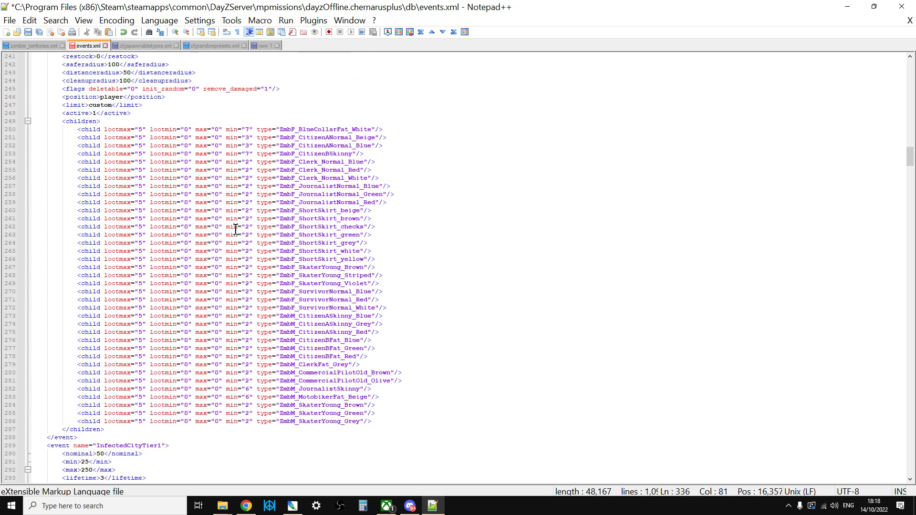
pyautogui.scroll(-3)
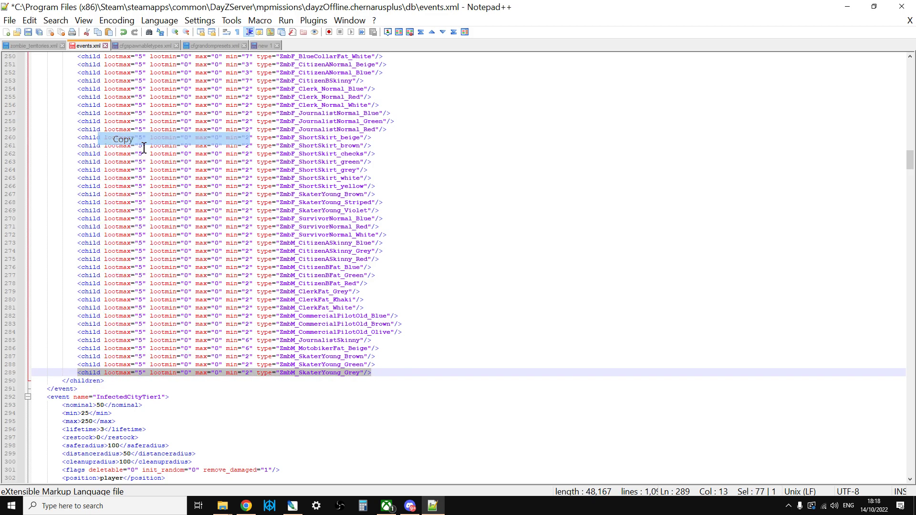
pyautogui.press('Enter')
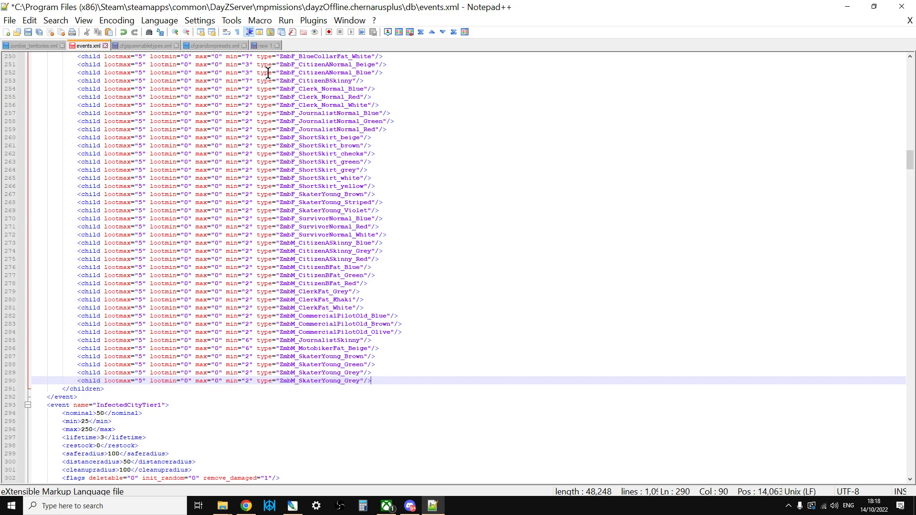
# Replace the duplicated InfectedCity child's type with ZmbM_Mummy.
pyautogui.rightClick(35, 55)
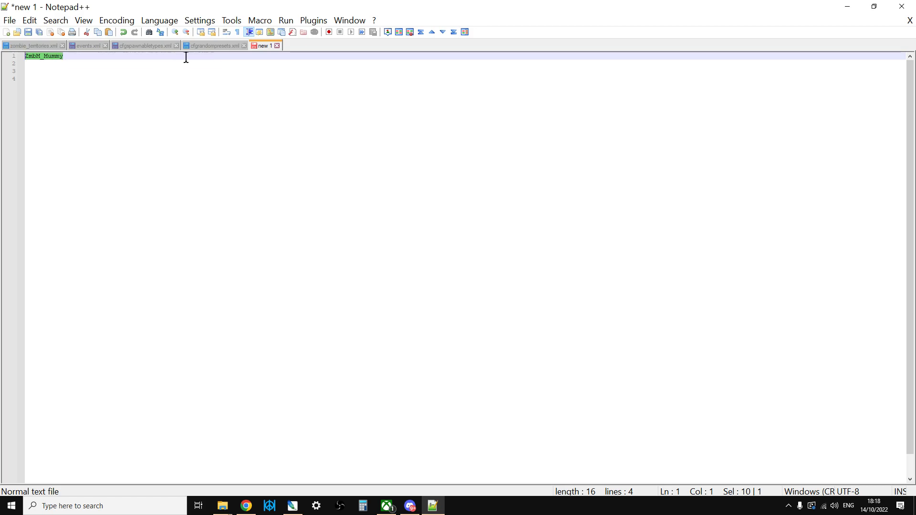
pyautogui.click(87, 45)
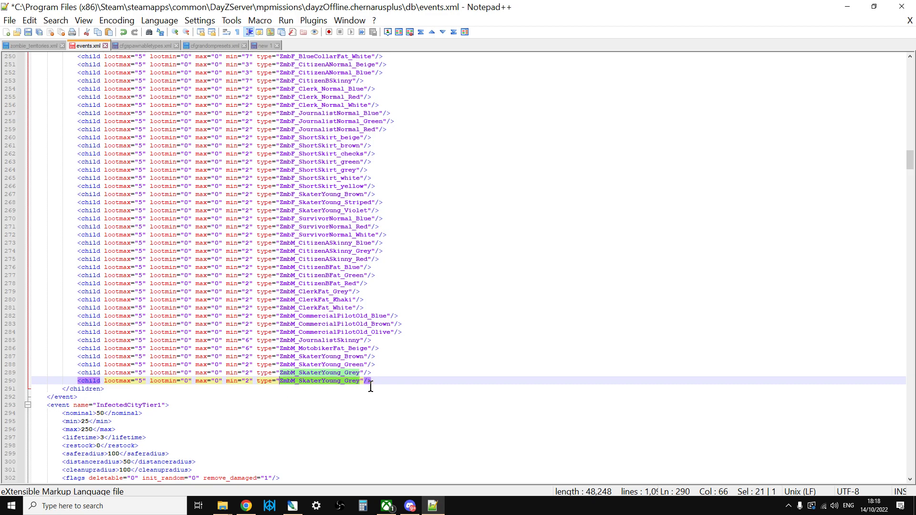
pyautogui.write('ZmbM_Mummy')
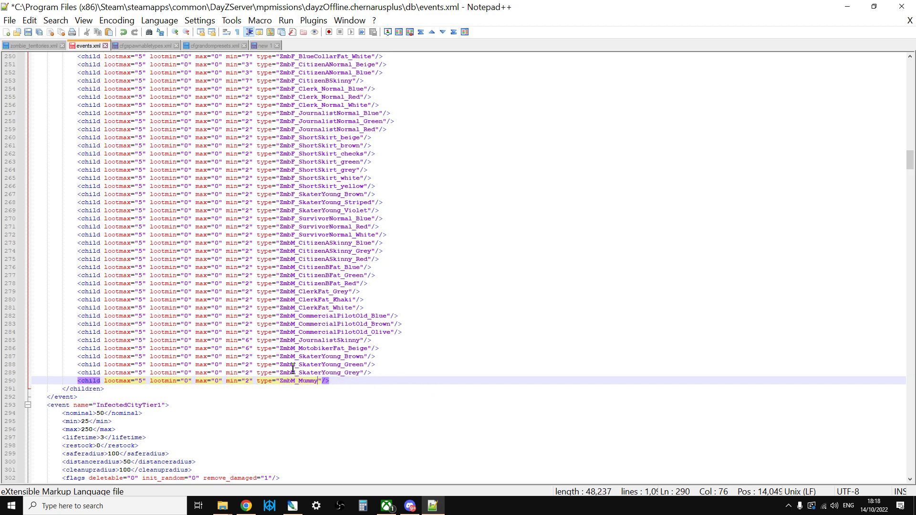
pyautogui.scroll(3)
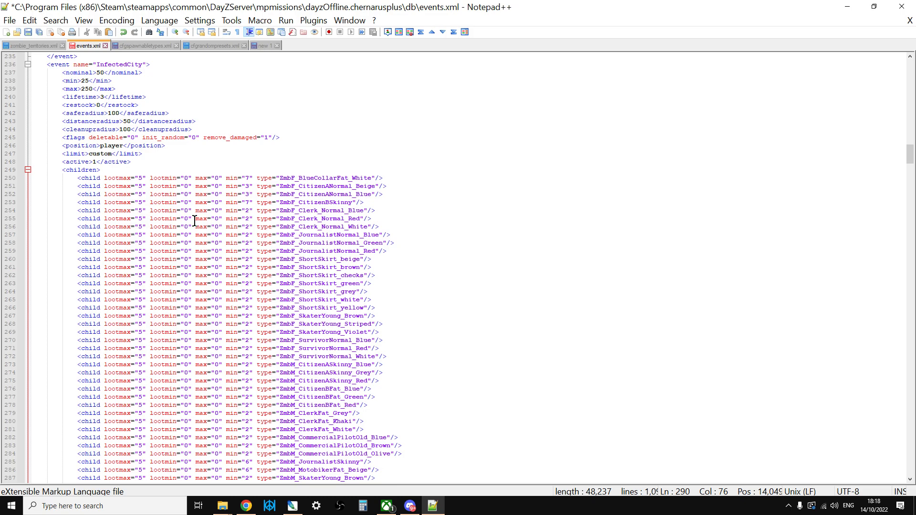
pyautogui.scroll(-3)
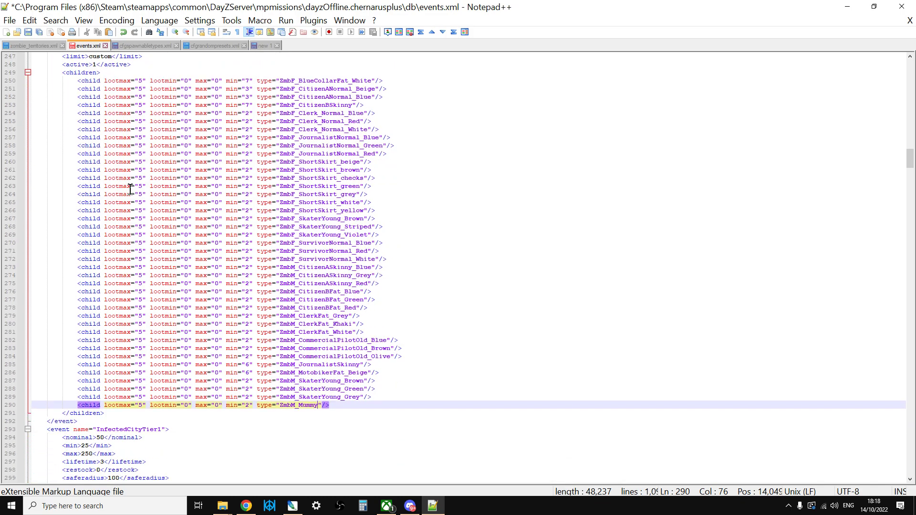
pyautogui.scroll(-3)
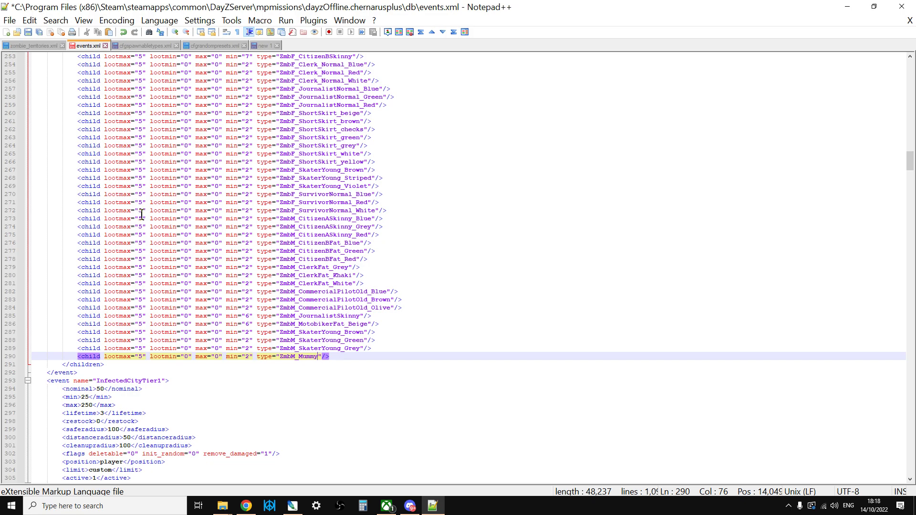
pyautogui.click(417, 347)
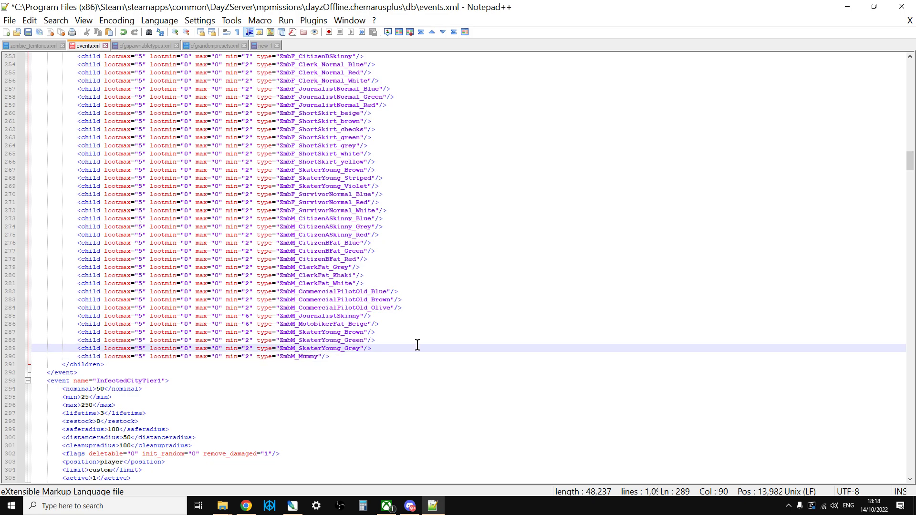
# Find the priest match to reach the InfectedReligious event in events.xml.
pyautogui.press('Ctrl+f')
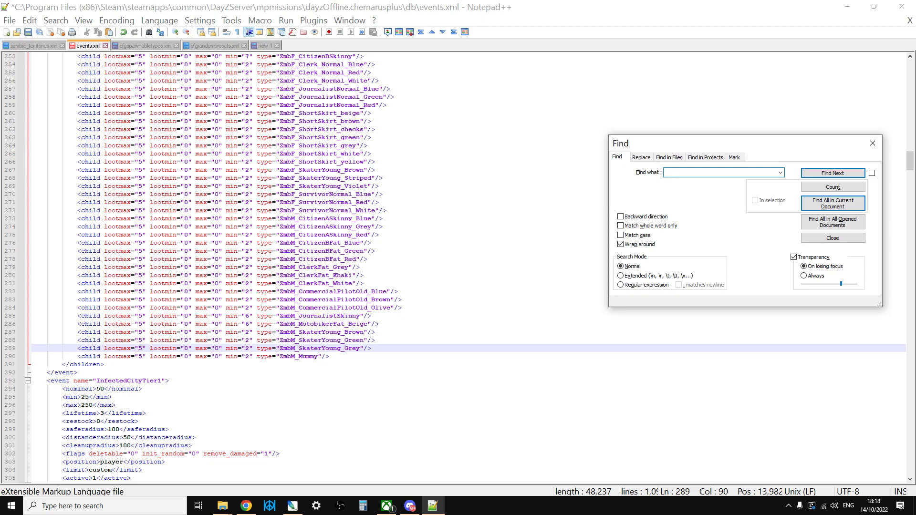
pyautogui.click(832, 172)
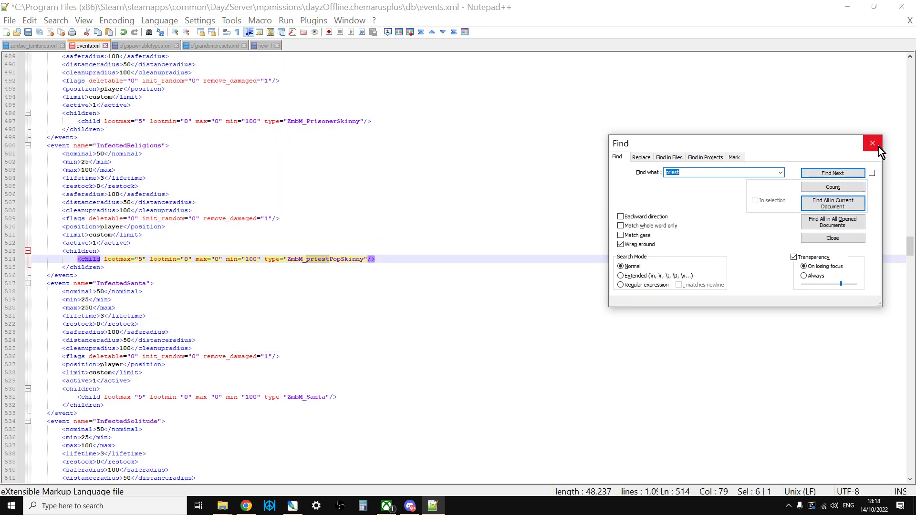
pyautogui.click(872, 143)
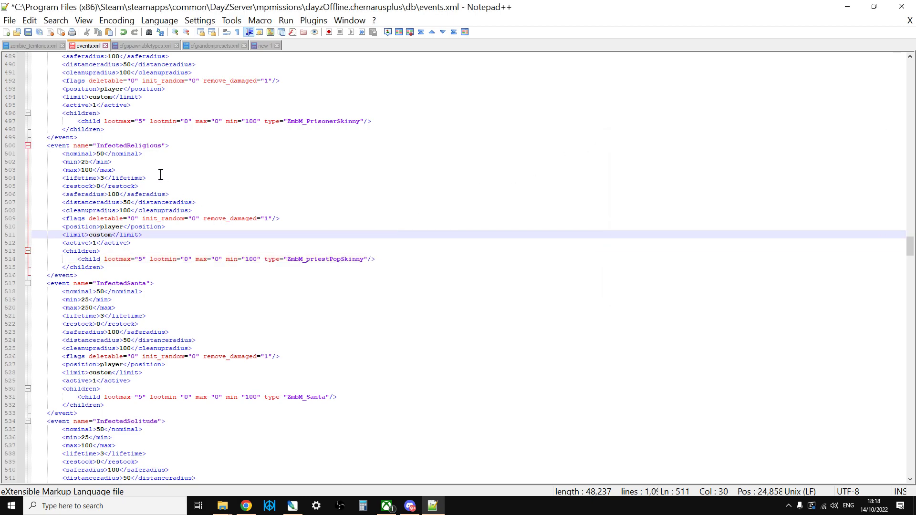
pyautogui.moveTo(184, 212)
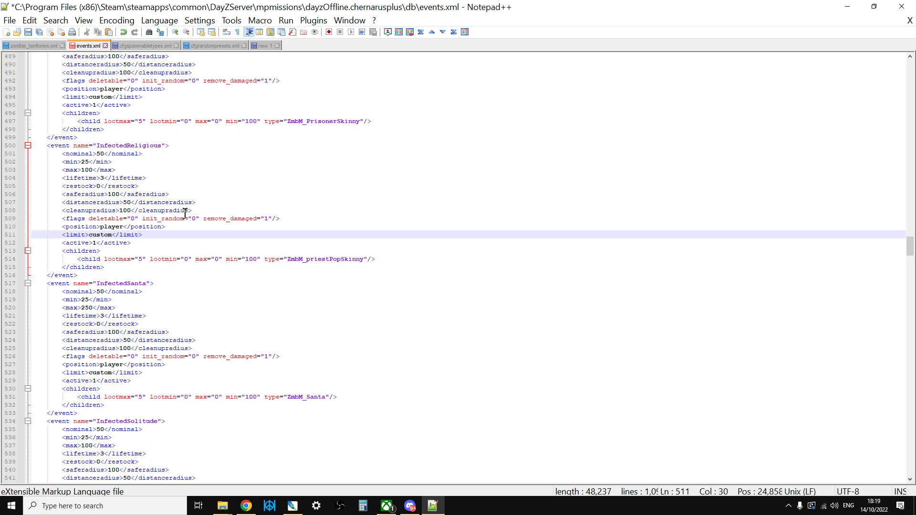
pyautogui.moveTo(326, 258)
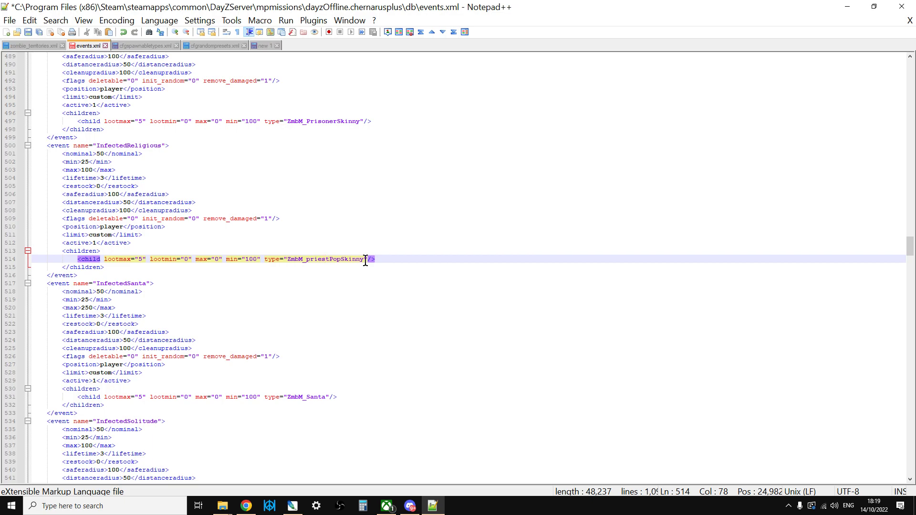
# Replace the ZmbM_priestPopSkinny child type with ZmbM_Mummy.
pyautogui.doubleClick(325, 259)
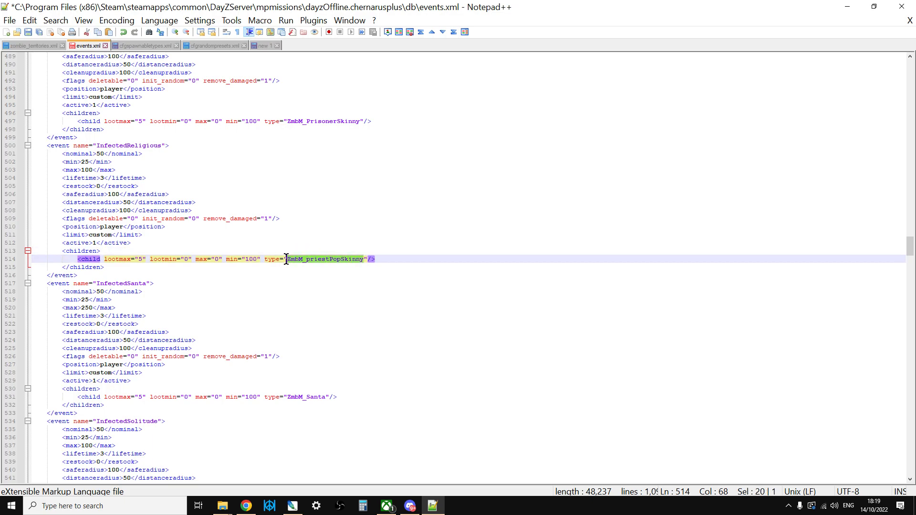
pyautogui.write('ZmbM_Mummy')
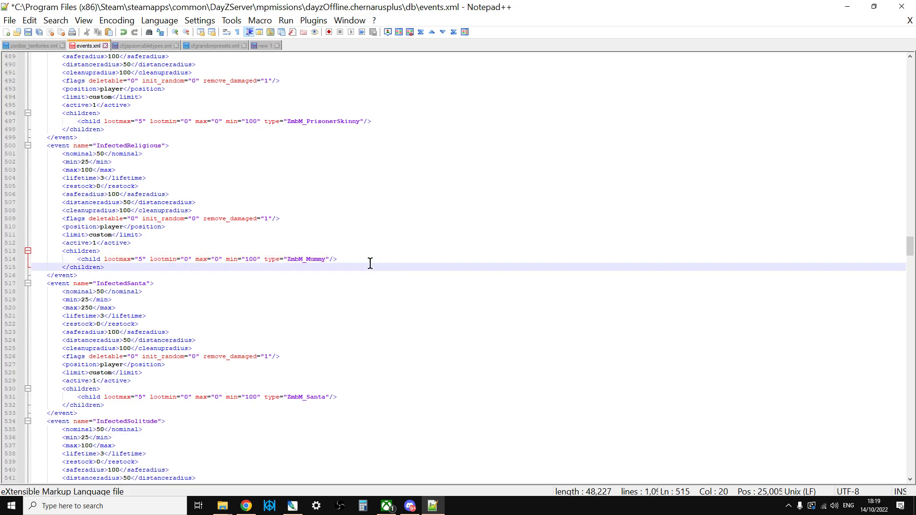
pyautogui.click(103, 267)
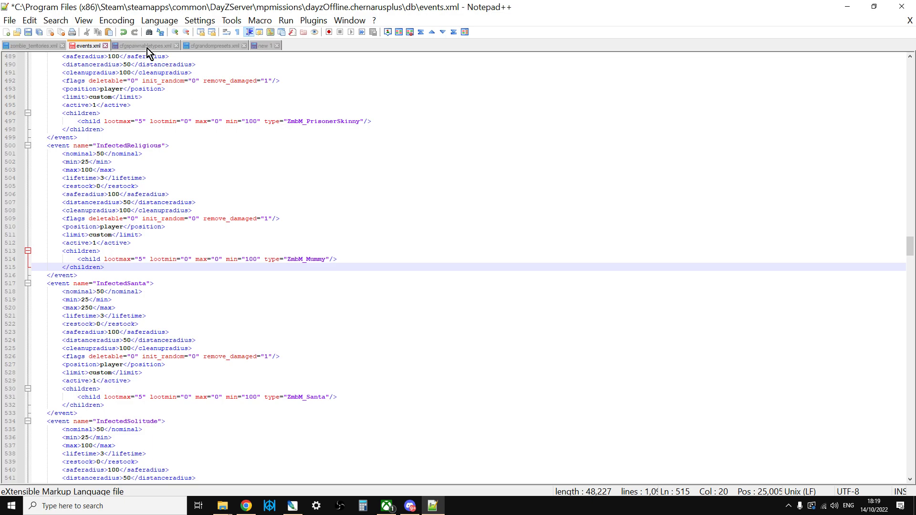
# Make room below the ZmbM_priestPopSkinny type block in cfgspawnabletypes.xml for a copy.
pyautogui.click(143, 46)
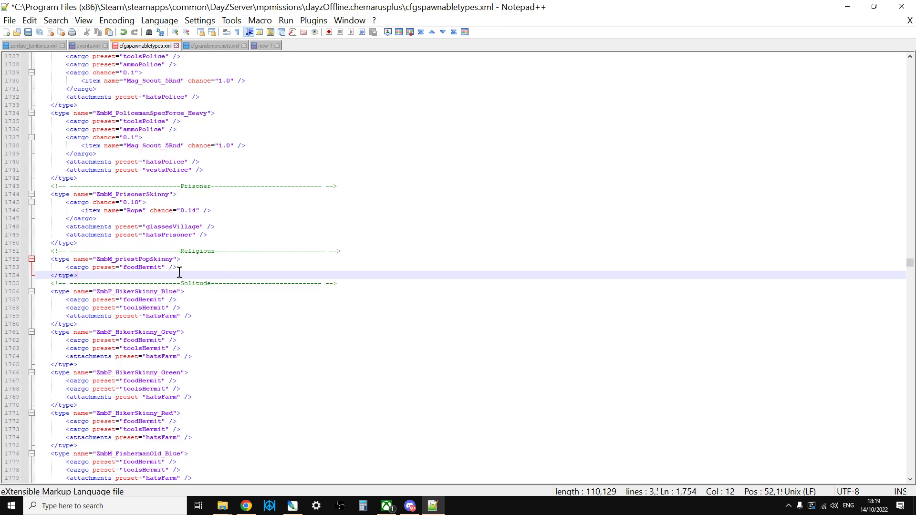
pyautogui.press('Enter')
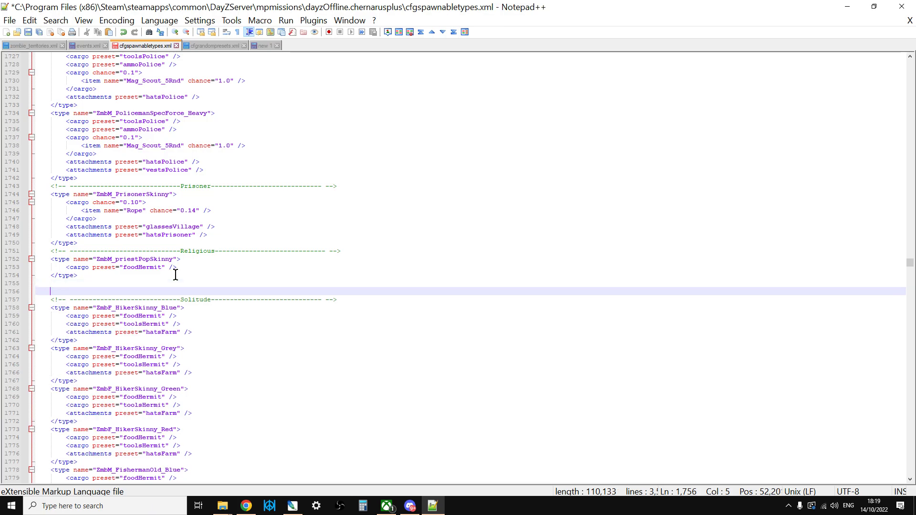
pyautogui.press('enter')
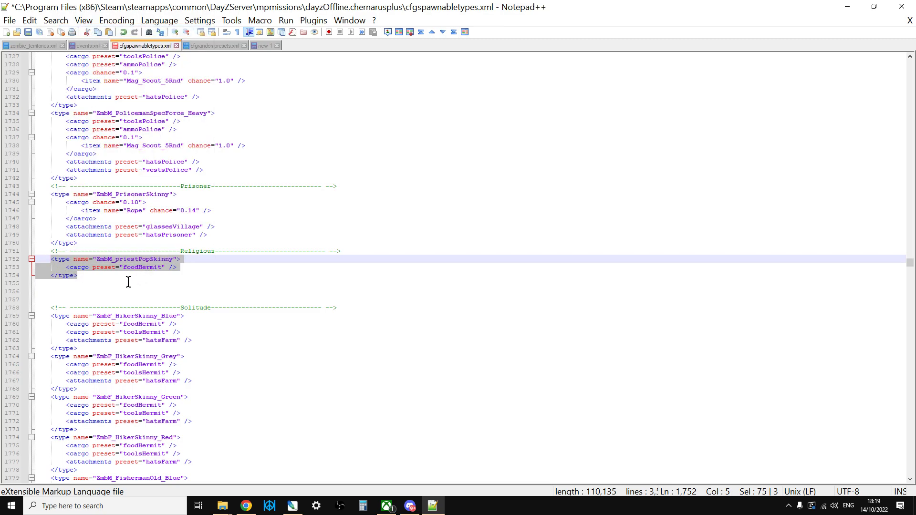
pyautogui.click(63, 291)
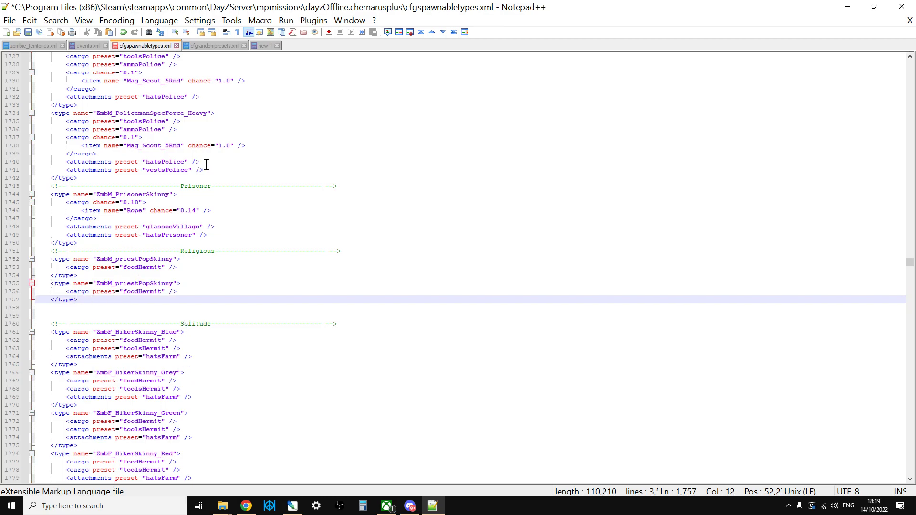
# Rename the duplicated priest type block to ZmbM_Mummy, keeping its foodHermit cargo.
pyautogui.click(263, 45)
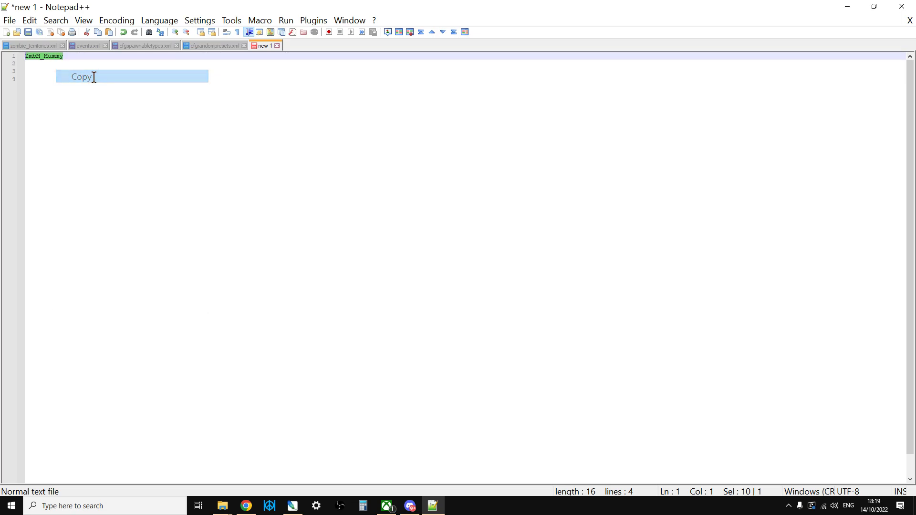
pyautogui.click(143, 45)
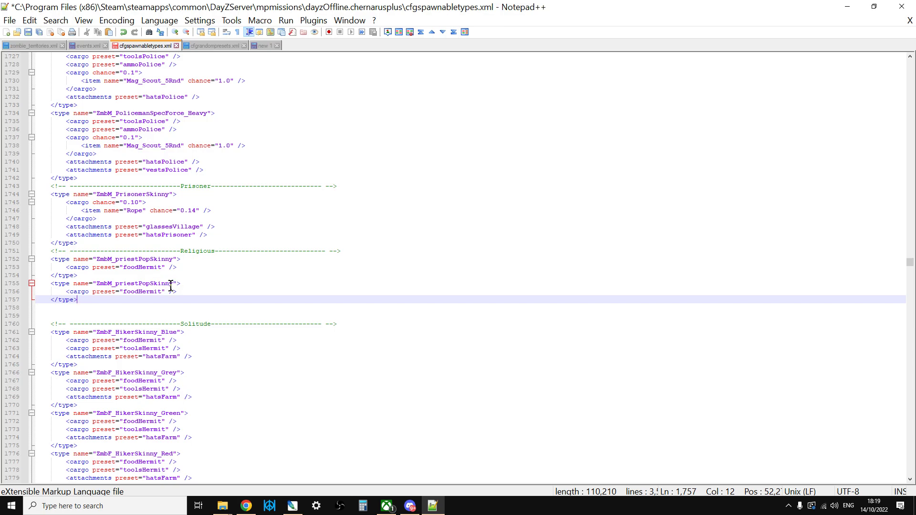
pyautogui.doubleClick(136, 283)
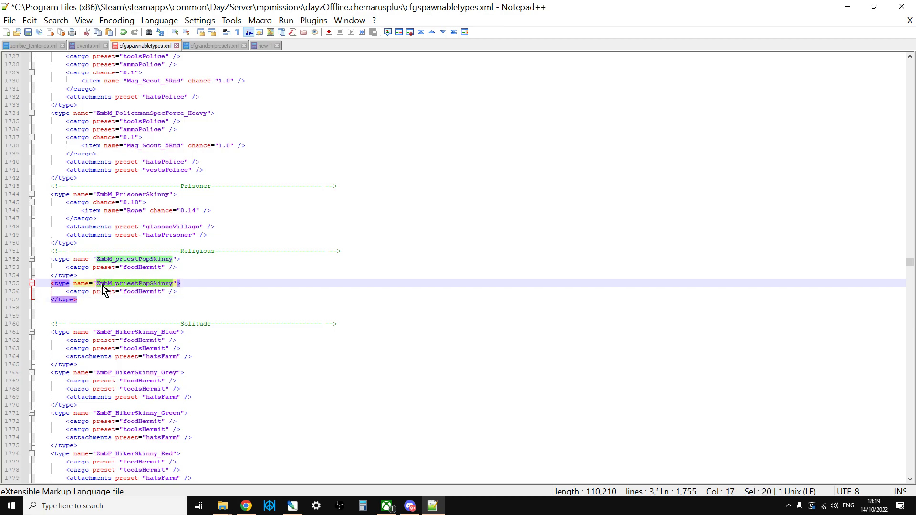
pyautogui.write('ZmbM_Mummy')
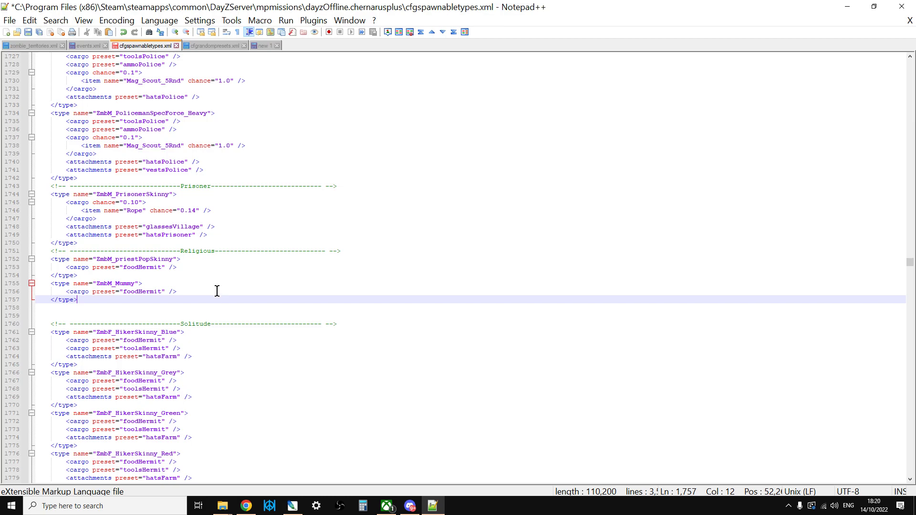
pyautogui.moveTo(140, 293)
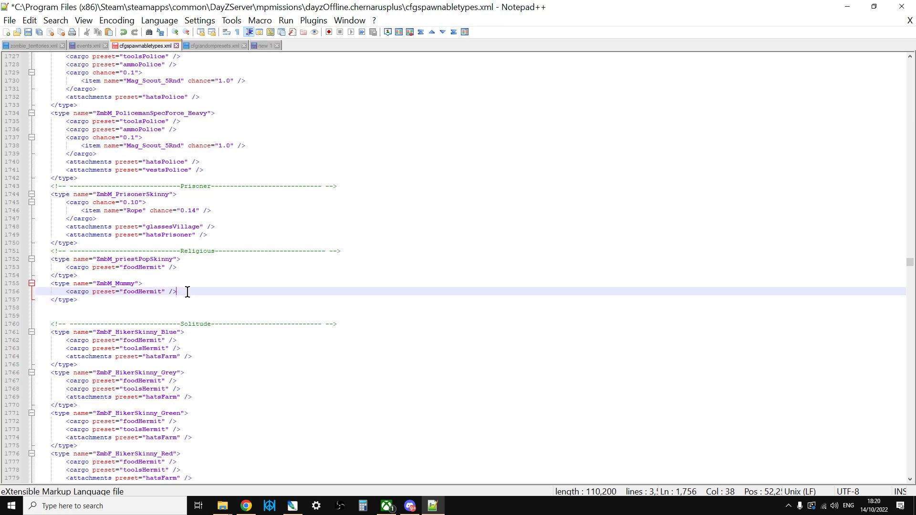
pyautogui.moveTo(121, 292)
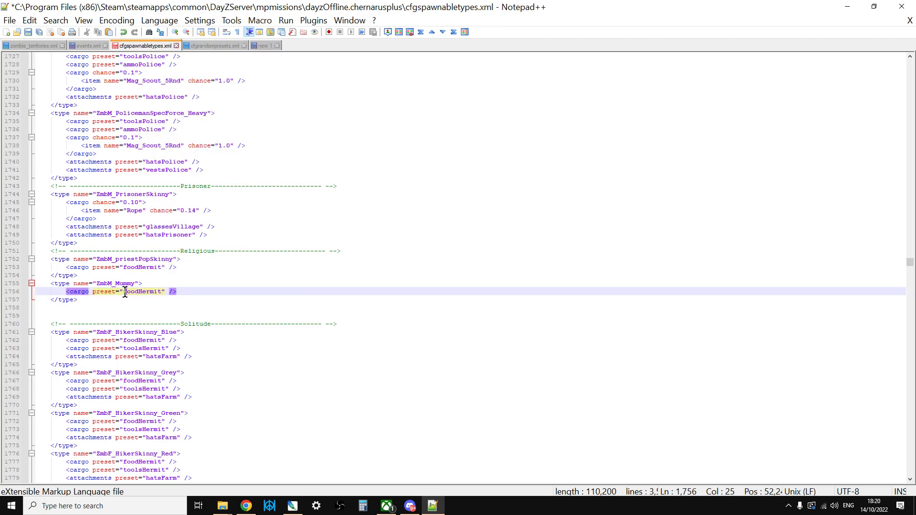
# Copy the foodHermit cargo line from the ZmbM_Mummy entry.
pyautogui.rightClick(144, 292)
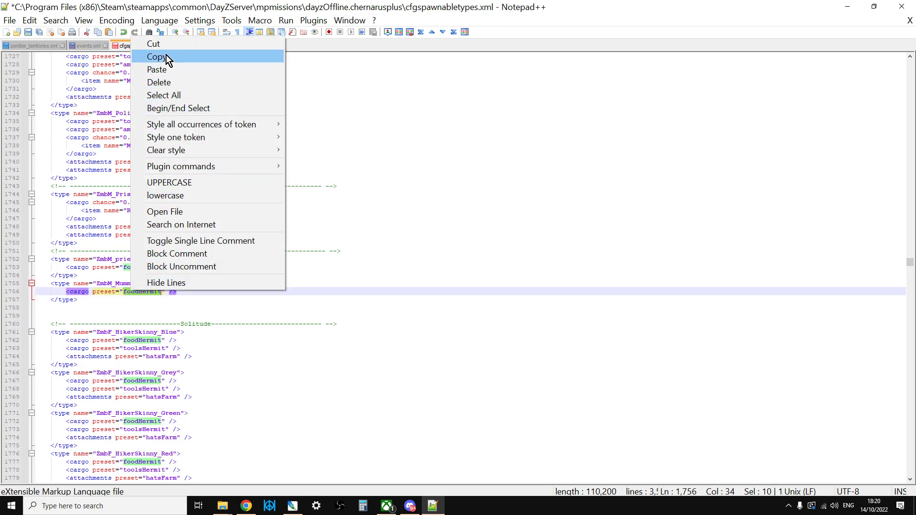
pyautogui.click(213, 46)
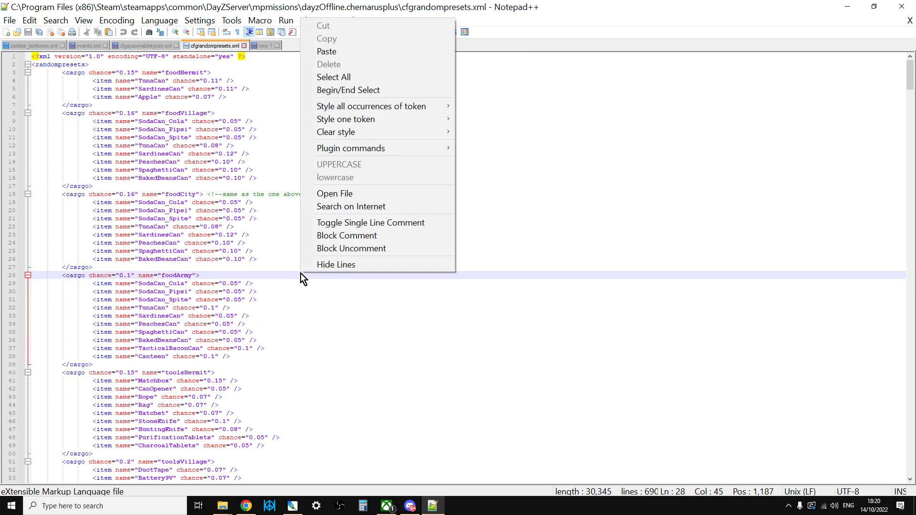
pyautogui.click(305, 267)
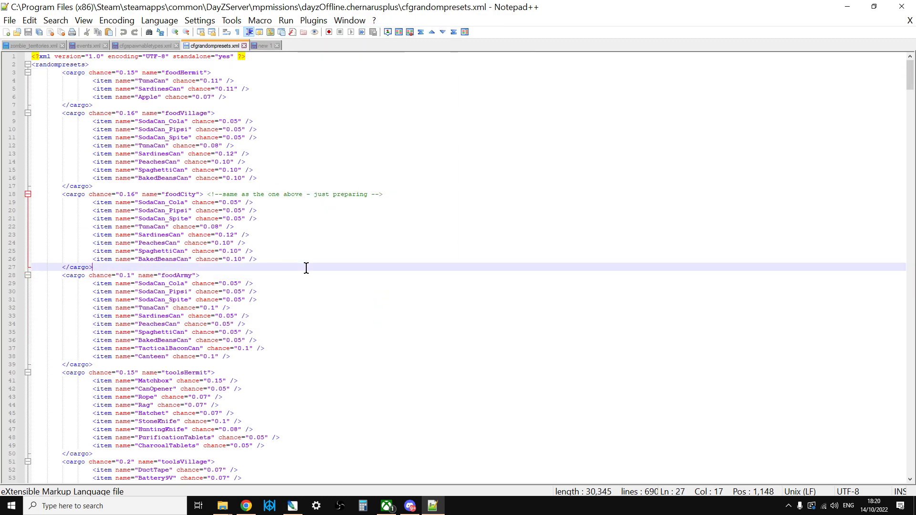
# List all foodHermit matches to see the preset's contents, then return to cfgspawnabletypes.xml.
pyautogui.press('Ctrl+f')
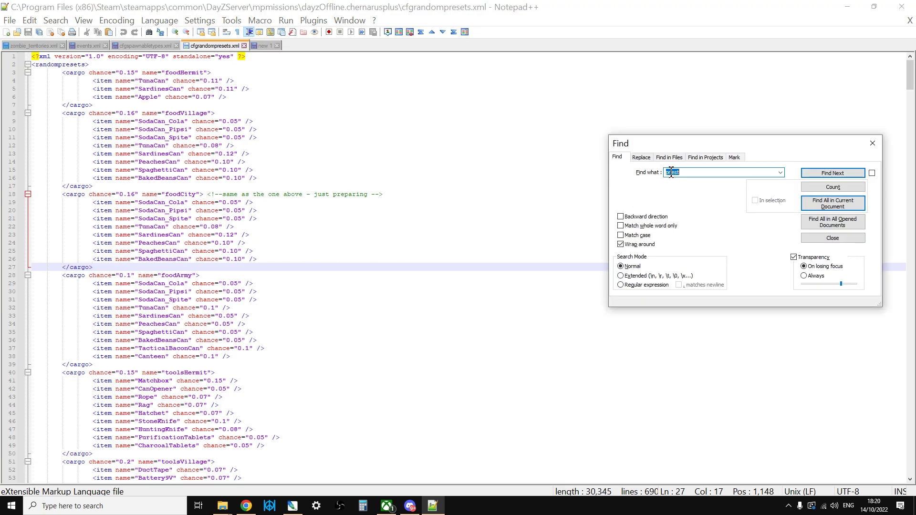
pyautogui.write('foodHermit')
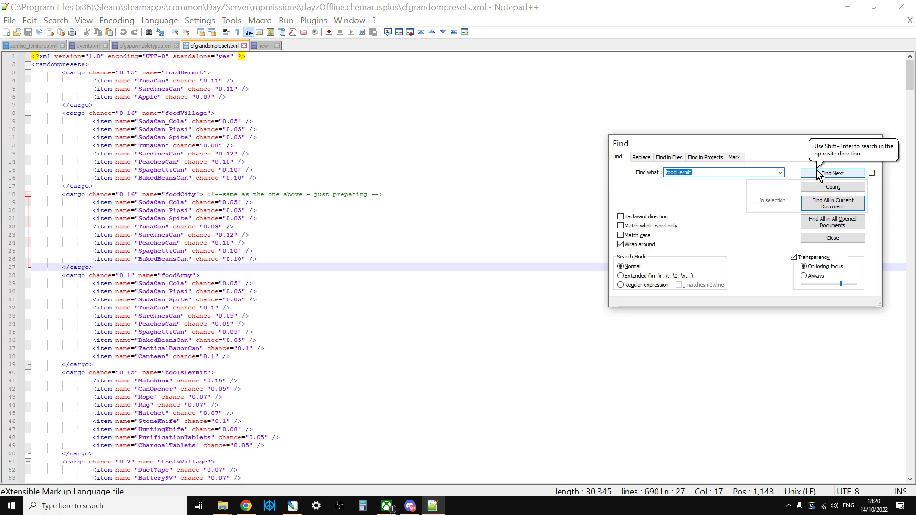
pyautogui.moveTo(831, 204)
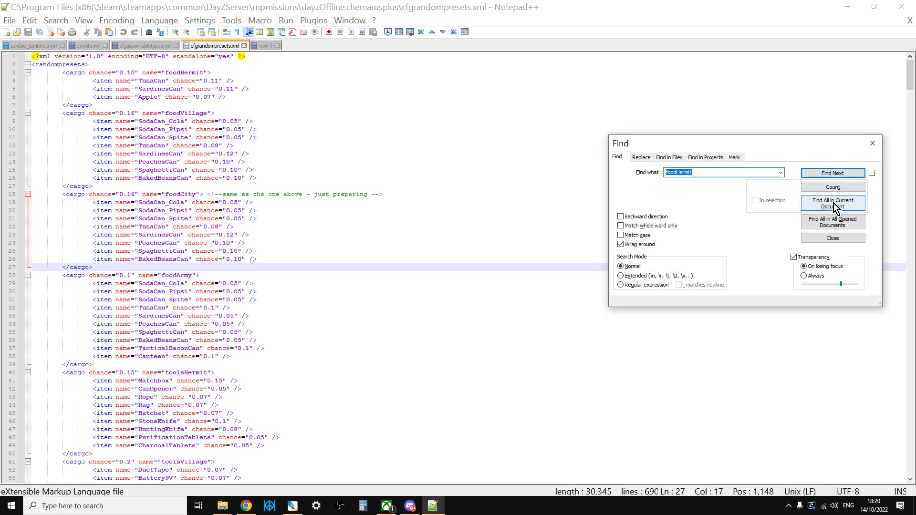
pyautogui.click(832, 202)
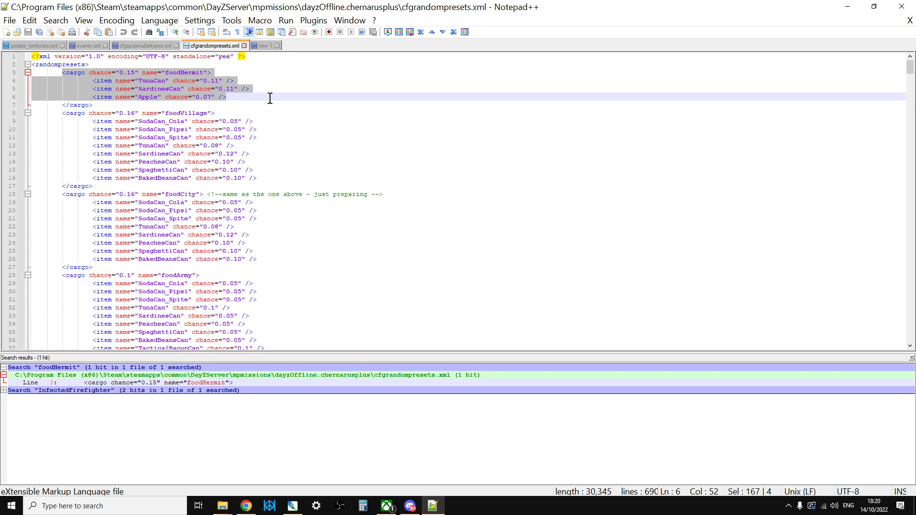
pyautogui.moveTo(176, 92)
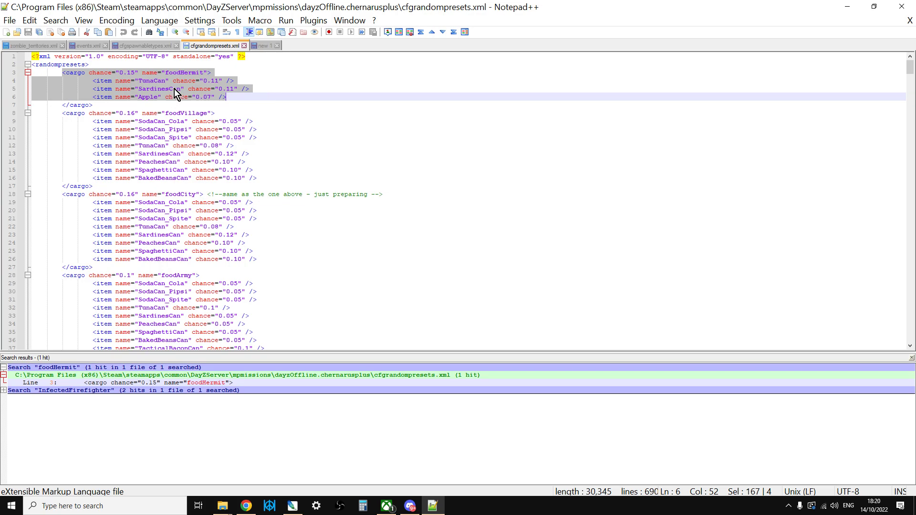
pyautogui.moveTo(188, 93)
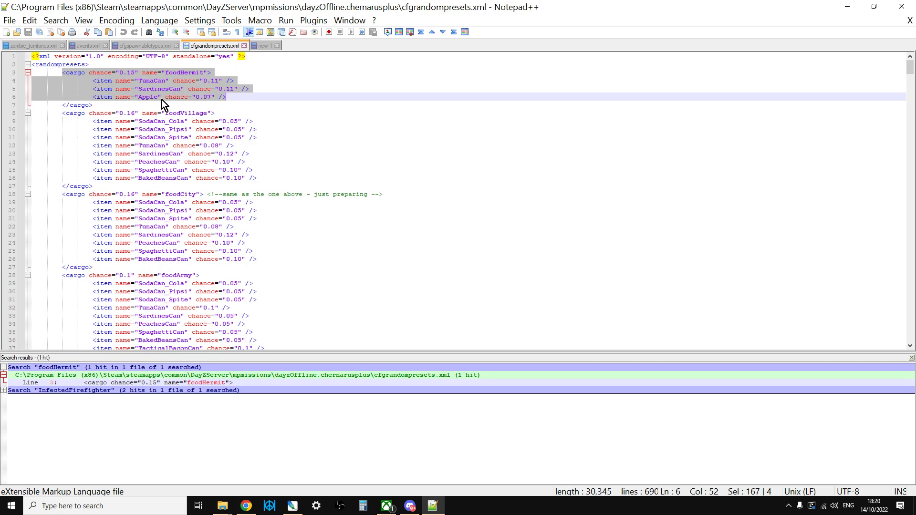
pyautogui.moveTo(153, 53)
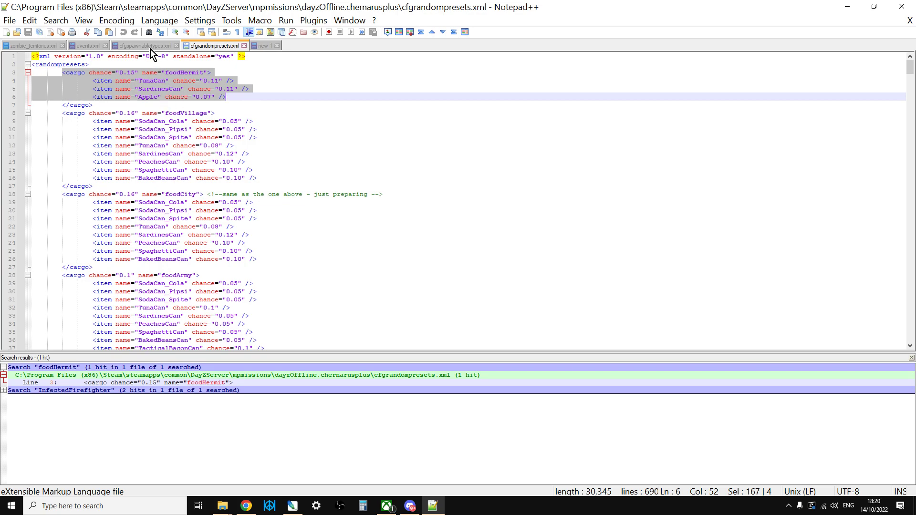
pyautogui.click(140, 46)
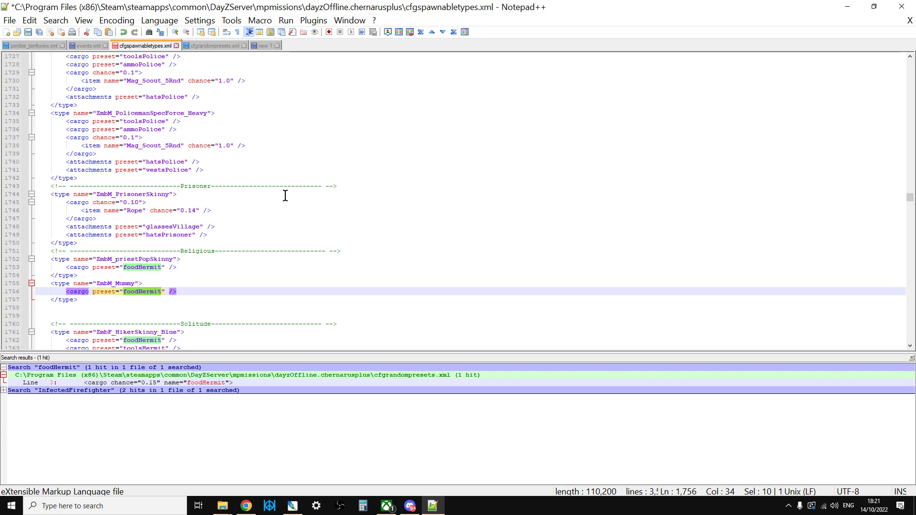
pyautogui.moveTo(118, 58)
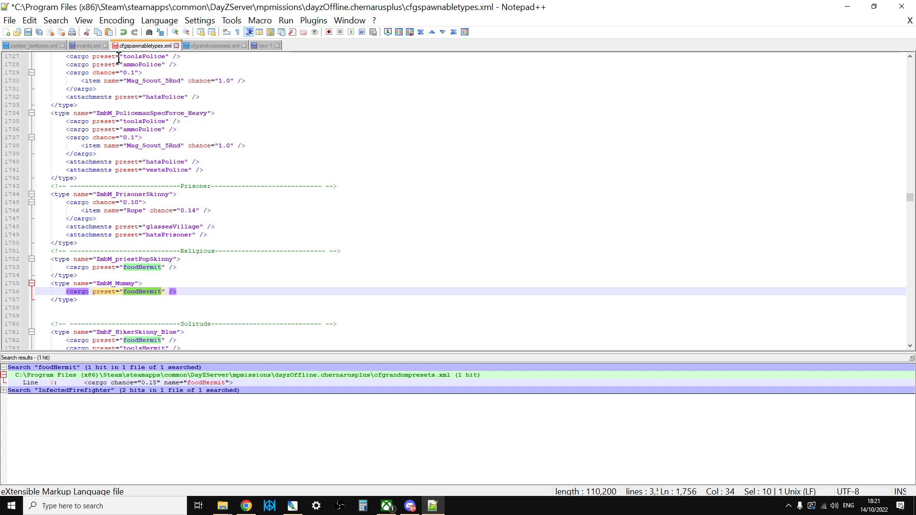
pyautogui.moveTo(257, 215)
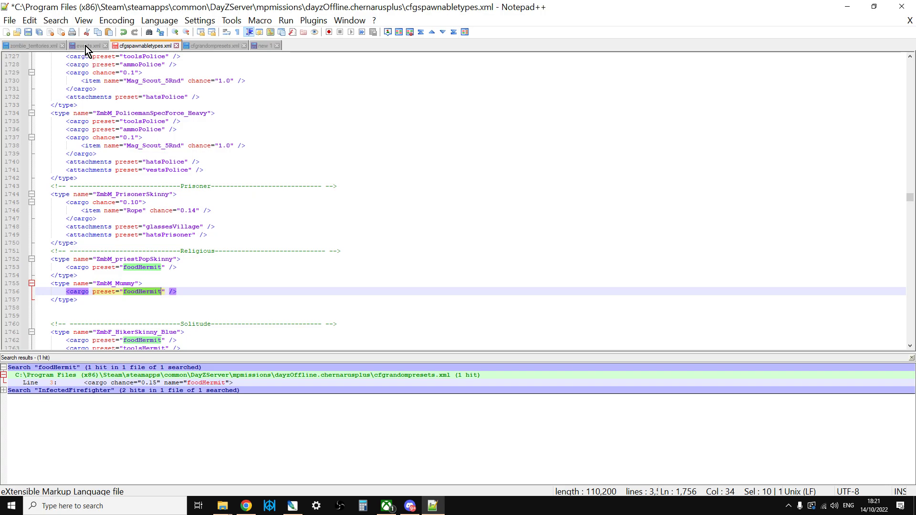
# Search events.xml for "bonf" to highlight the StaticBonfire event.
pyautogui.click(85, 46)
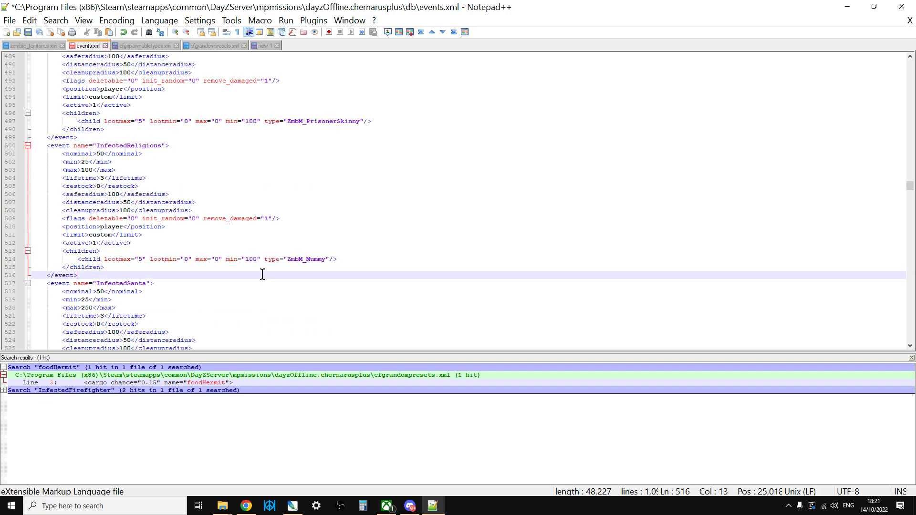
pyautogui.press('ctrl+f')
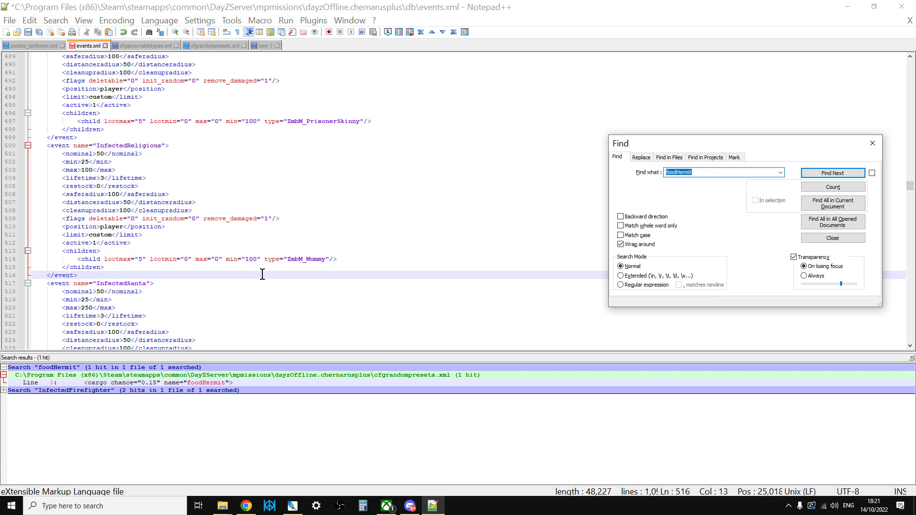
pyautogui.write('bonf')
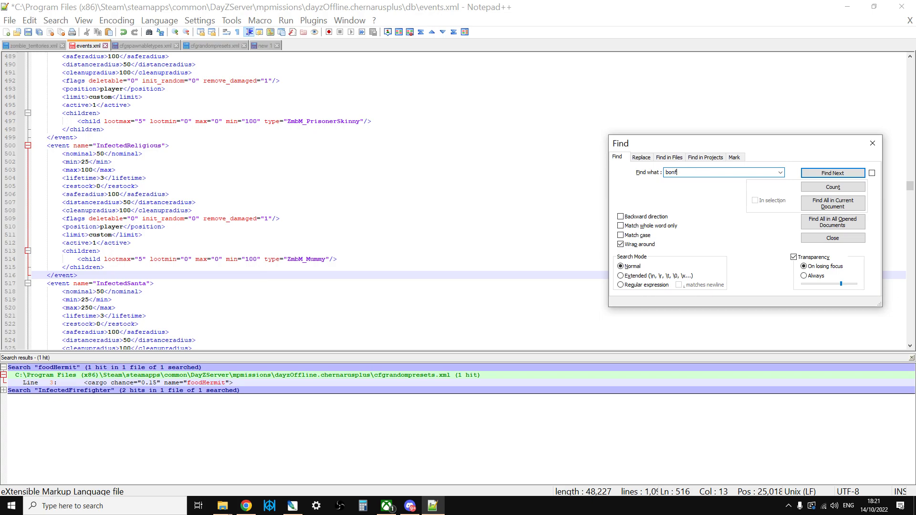
pyautogui.click(832, 173)
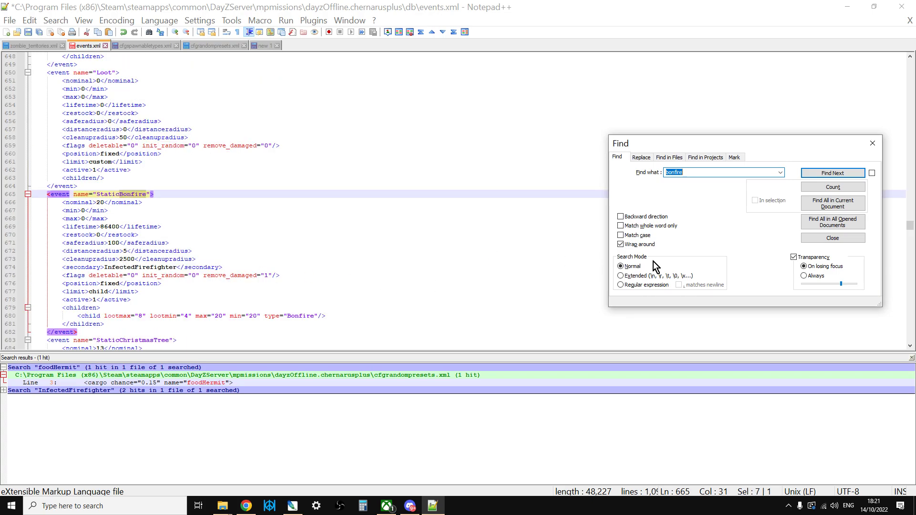
pyautogui.click(831, 237)
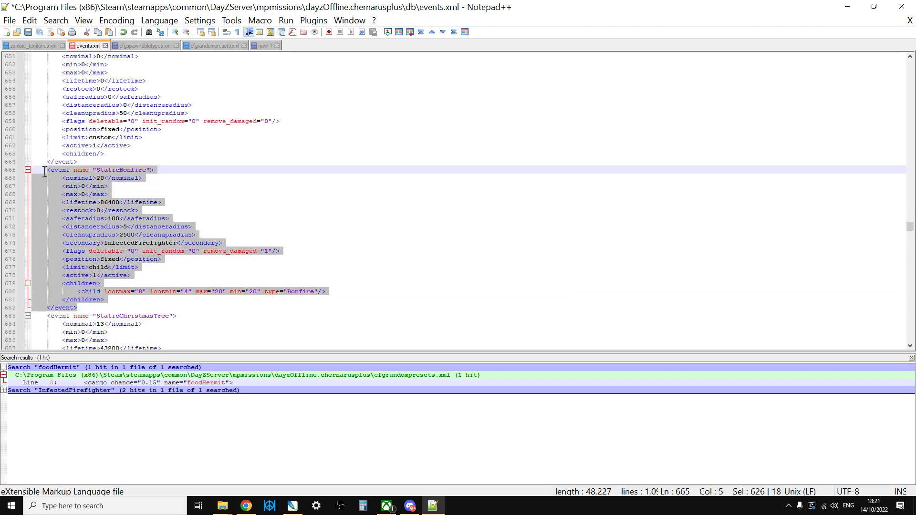
pyautogui.moveTo(154, 202)
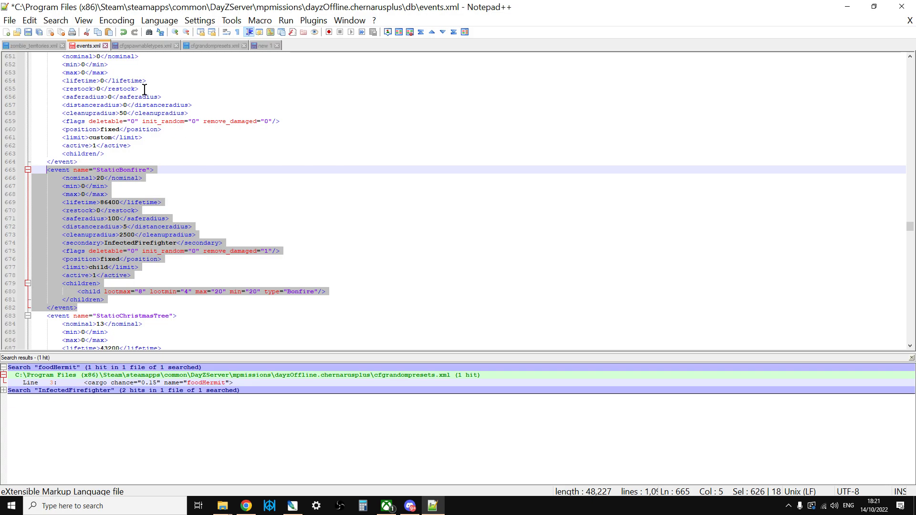
# Scroll through the InfectedIndustrial and InfectedMedic events in events.xml.
pyautogui.click(116, 128)
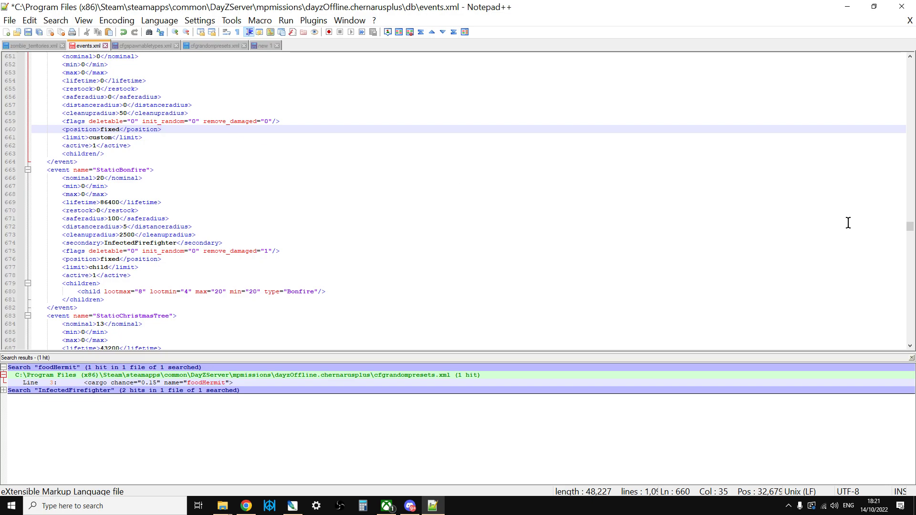
pyautogui.scroll(3)
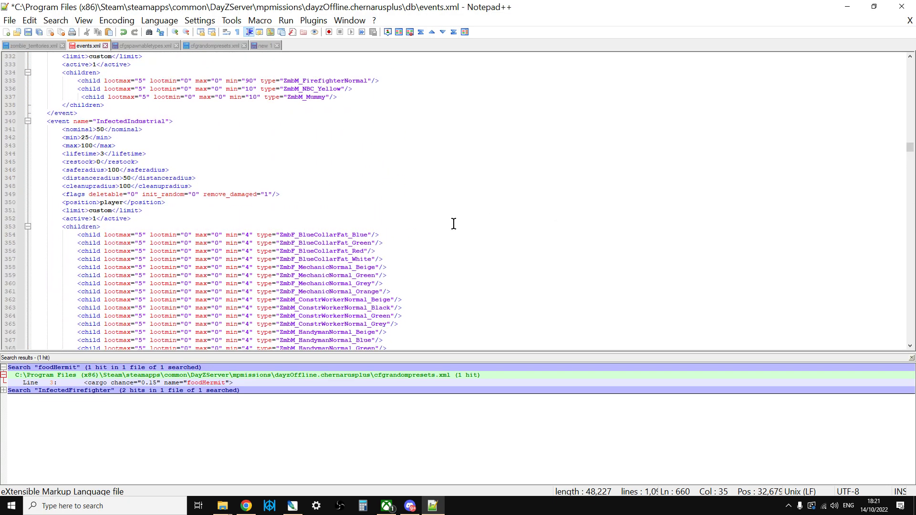
pyautogui.scroll(-3)
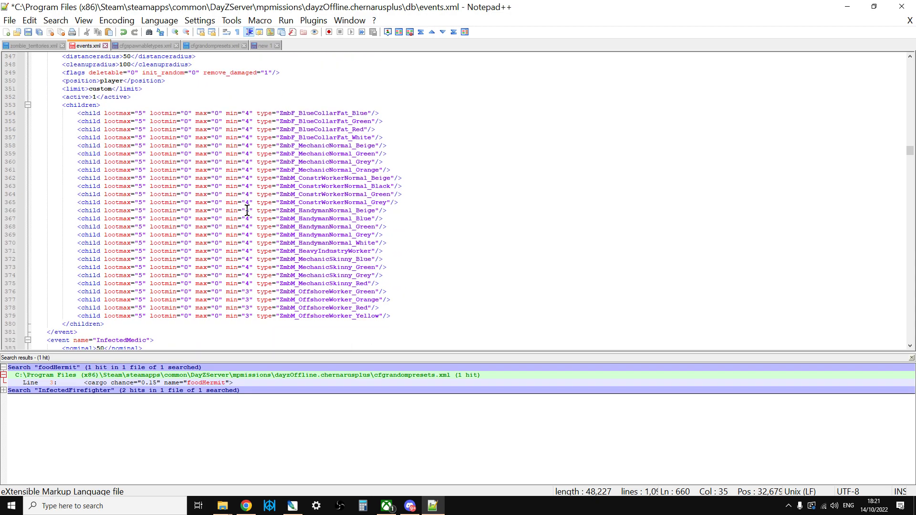
pyautogui.scroll(-3)
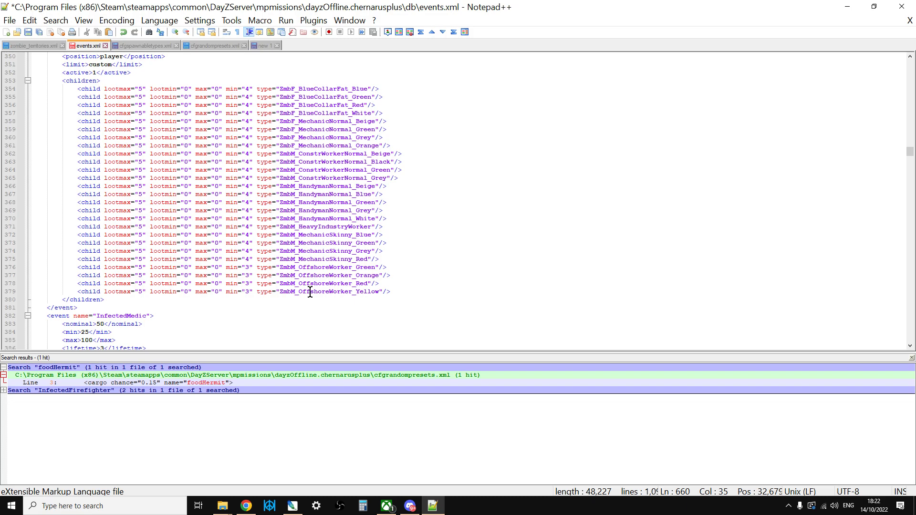
pyautogui.scroll(-3)
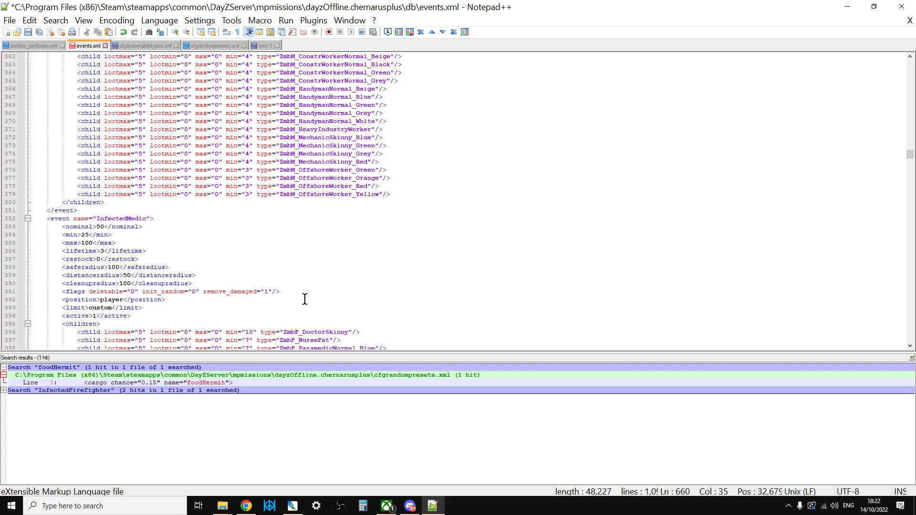
pyautogui.scroll(-3)
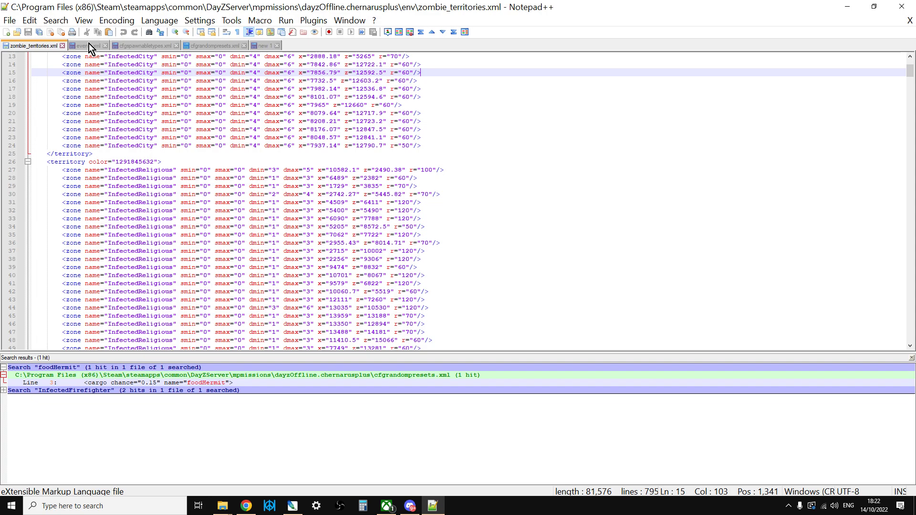
pyautogui.click(86, 46)
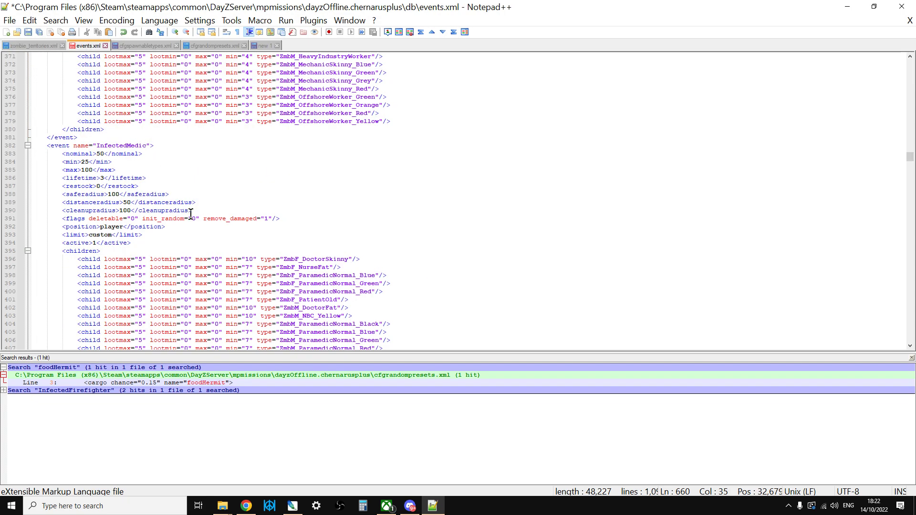
pyautogui.scroll(-3)
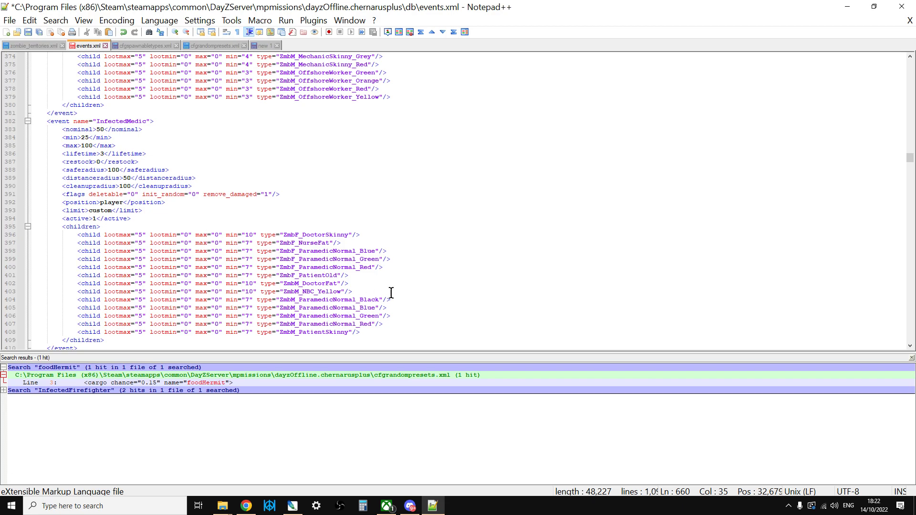
# Bring the YouTube mummy zombie video back up in the browser.
pyautogui.click(245, 506)
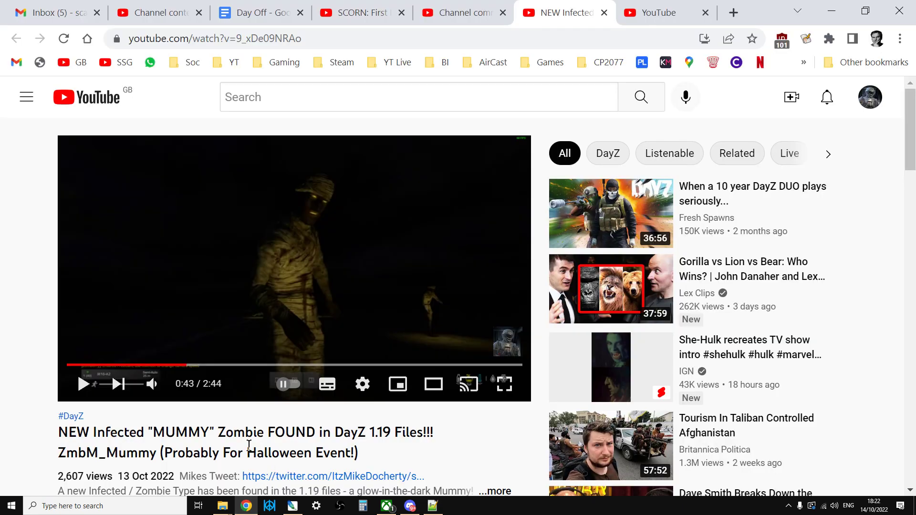
pyautogui.moveTo(9, 436)
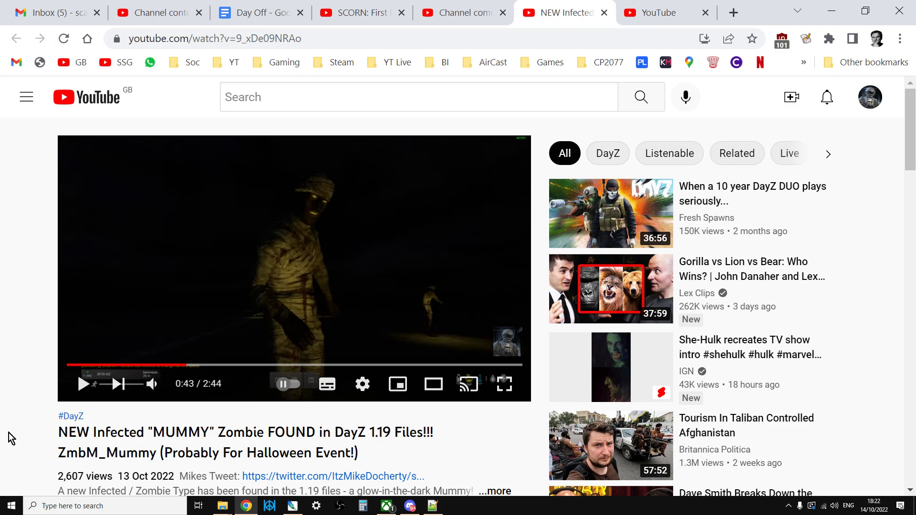